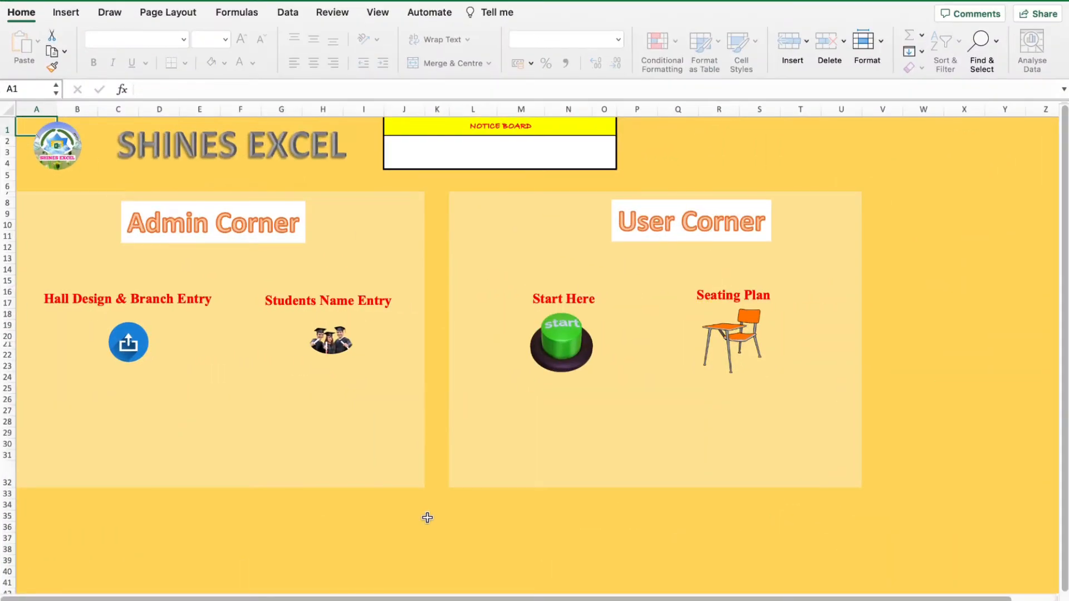
pyautogui.moveTo(124, 400)
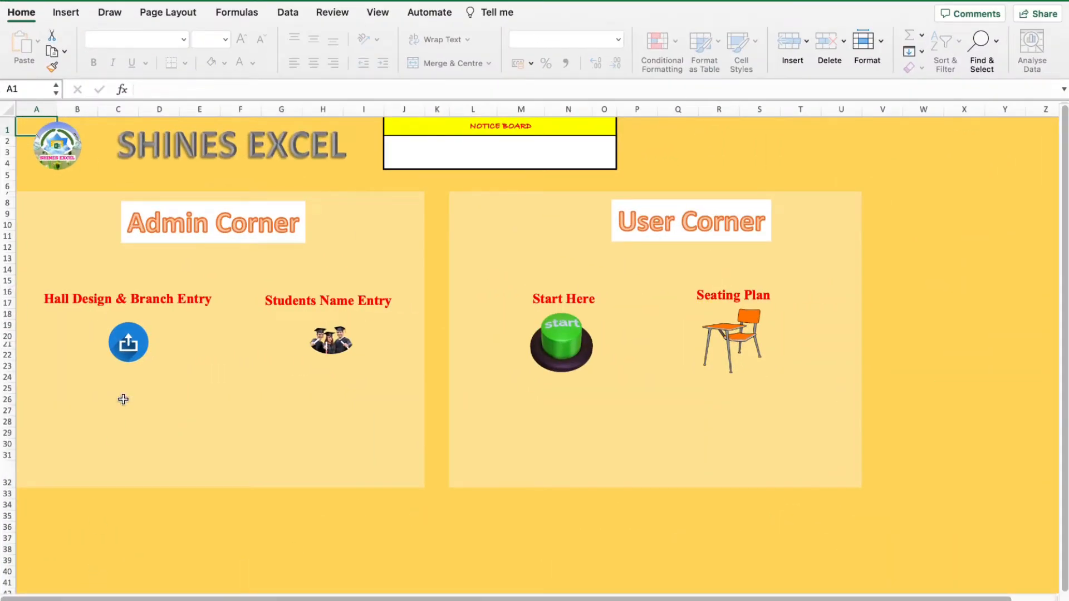
pyautogui.moveTo(153, 347)
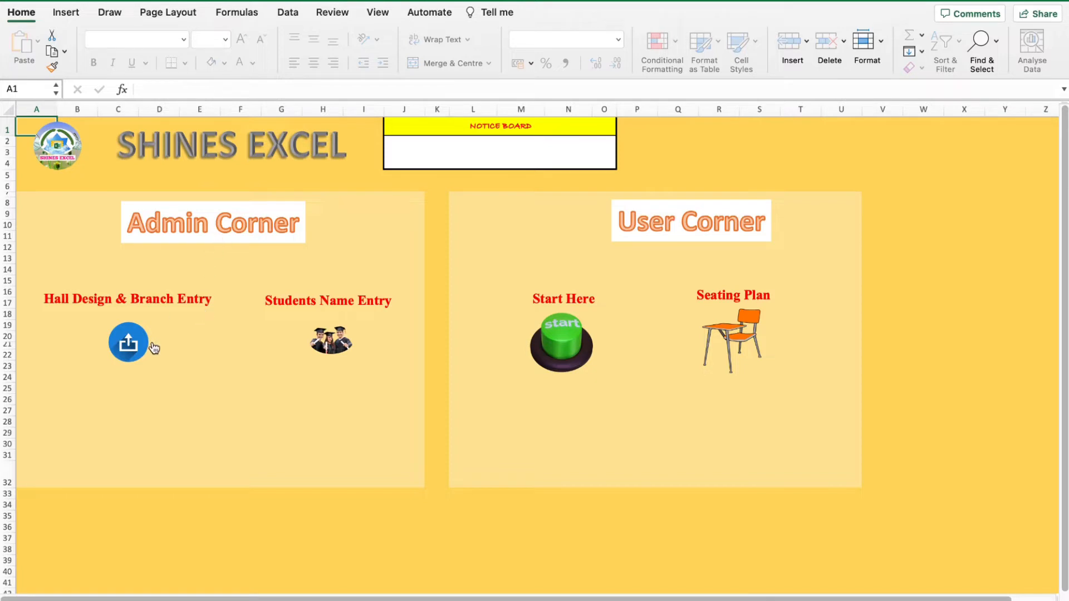
pyautogui.moveTo(282, 338)
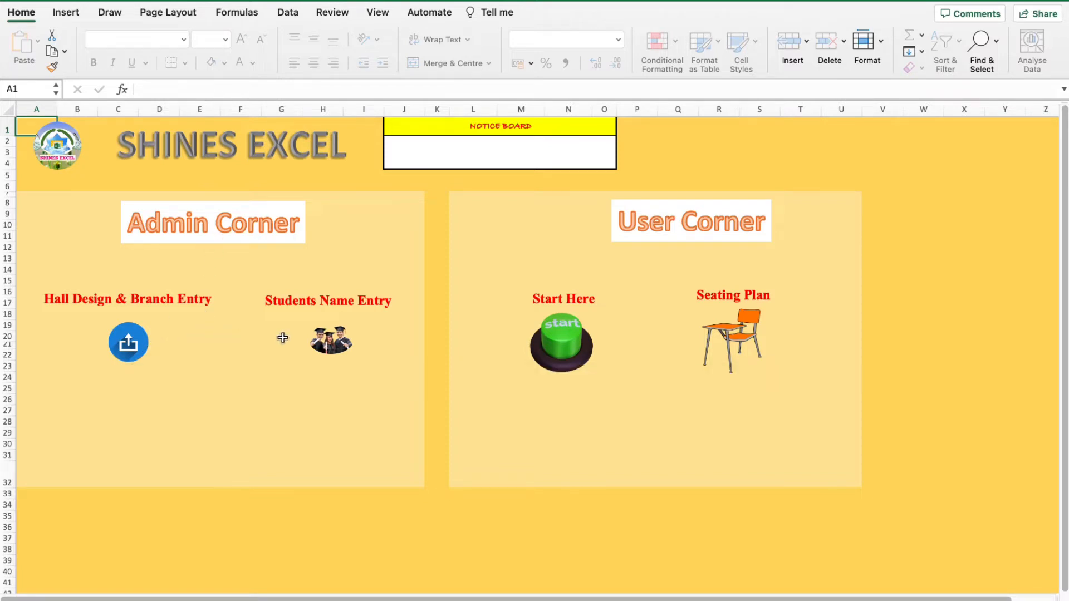
pyautogui.moveTo(341, 353)
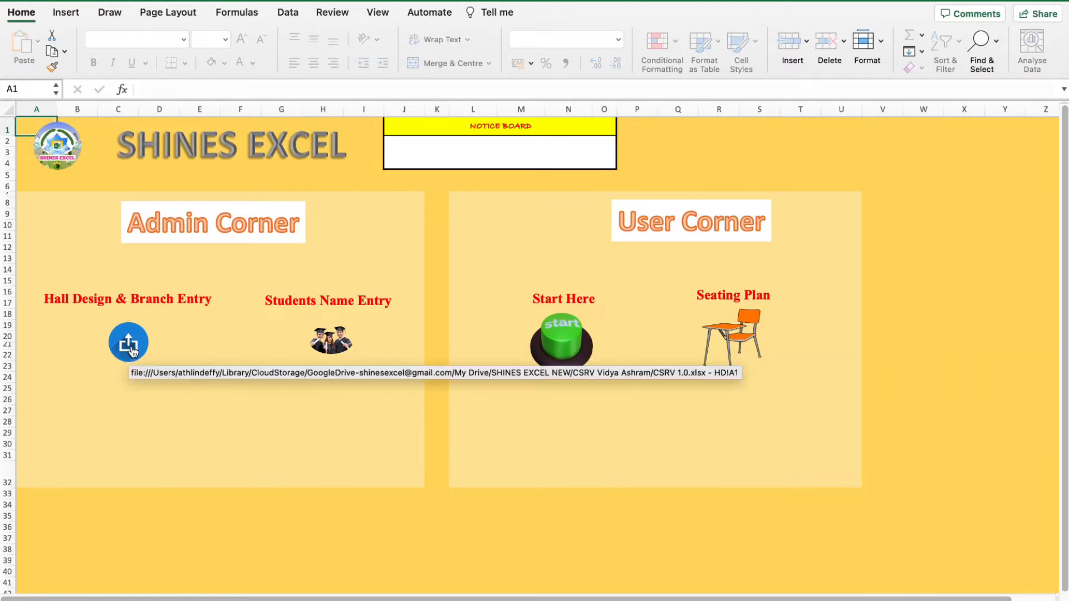
# Step: Open the Hall Design & Branch Entry sheet and review Hall1–Hall31 and classes 10A–12D
pyautogui.click(128, 342)
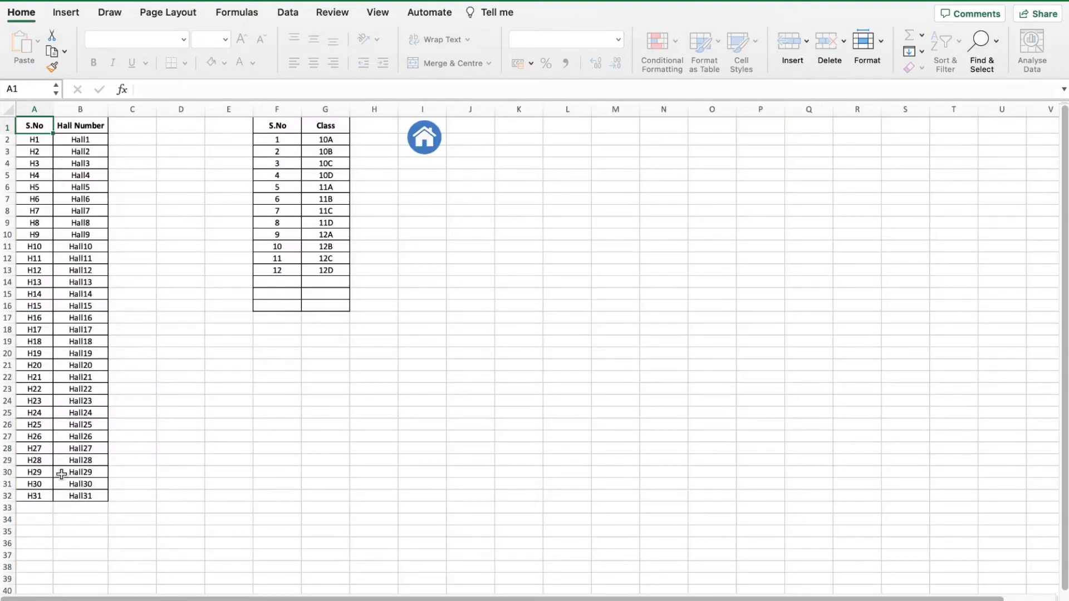
pyautogui.moveTo(121, 261)
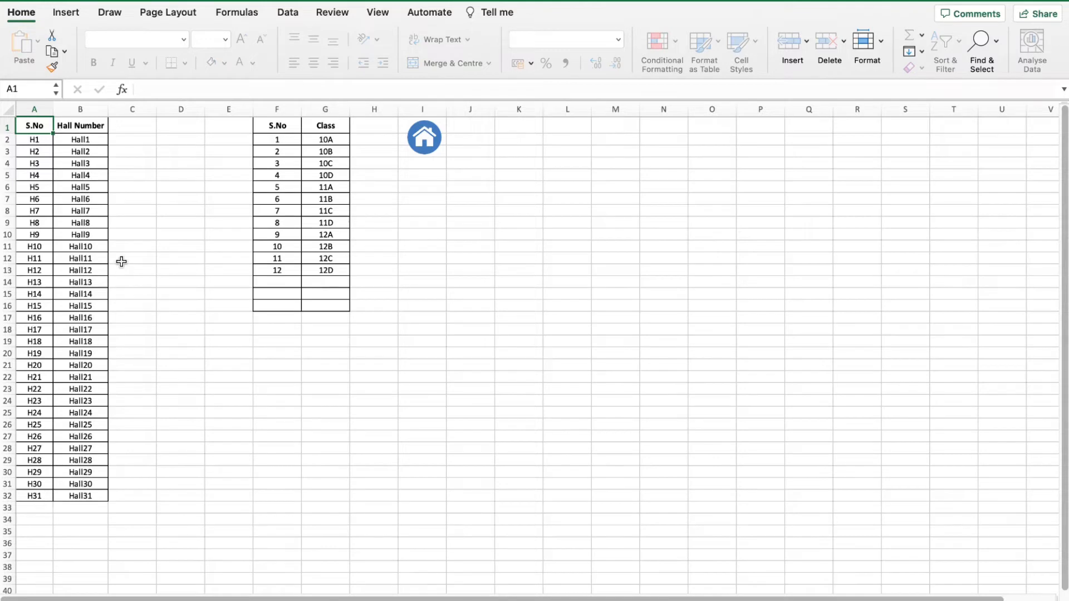
pyautogui.moveTo(80, 139); pyautogui.dragTo(80, 437)
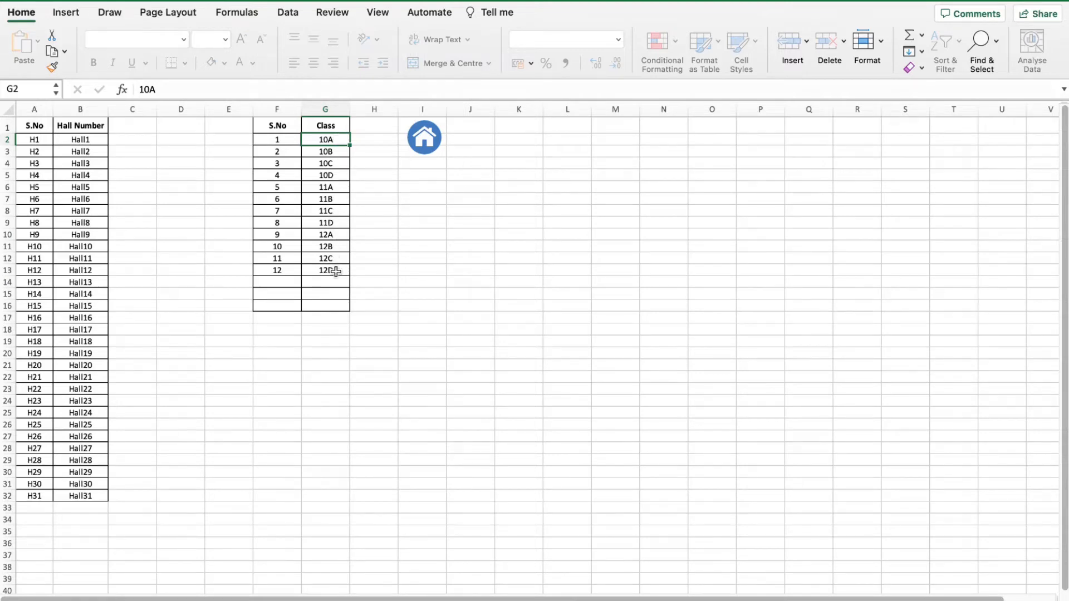
pyautogui.click(276, 270)
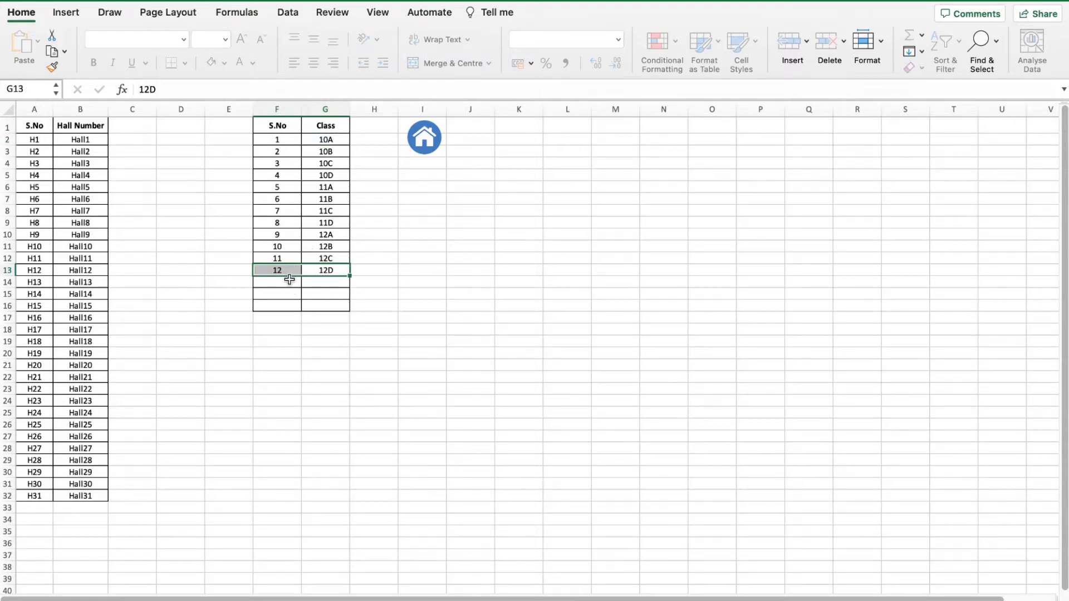
pyautogui.click(277, 306)
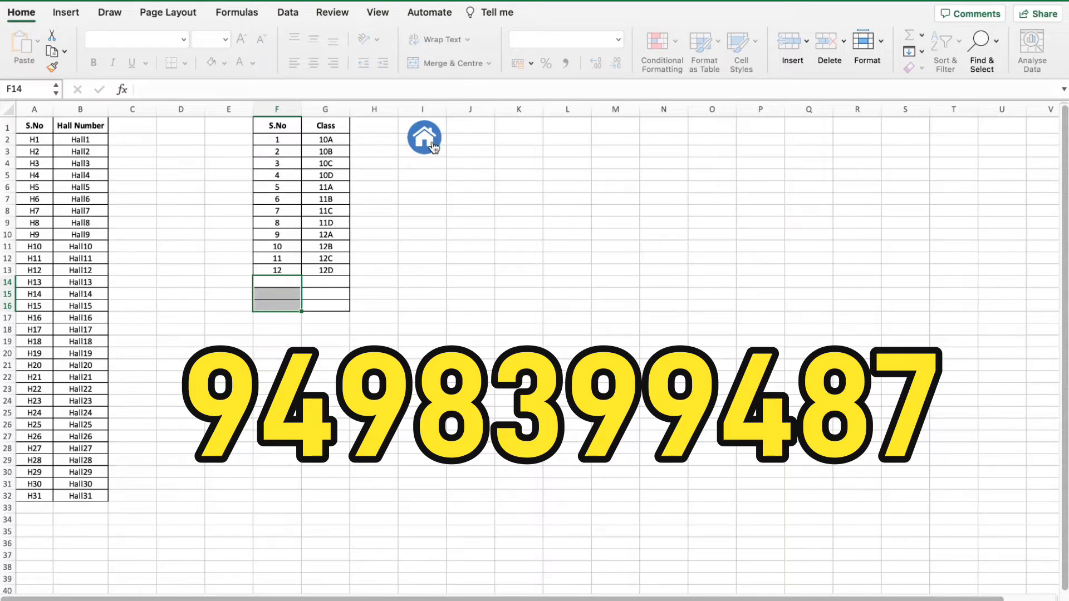
# Step: Dismiss the invalid reference alert and check the first students' roll numbers
pyautogui.click(425, 136)
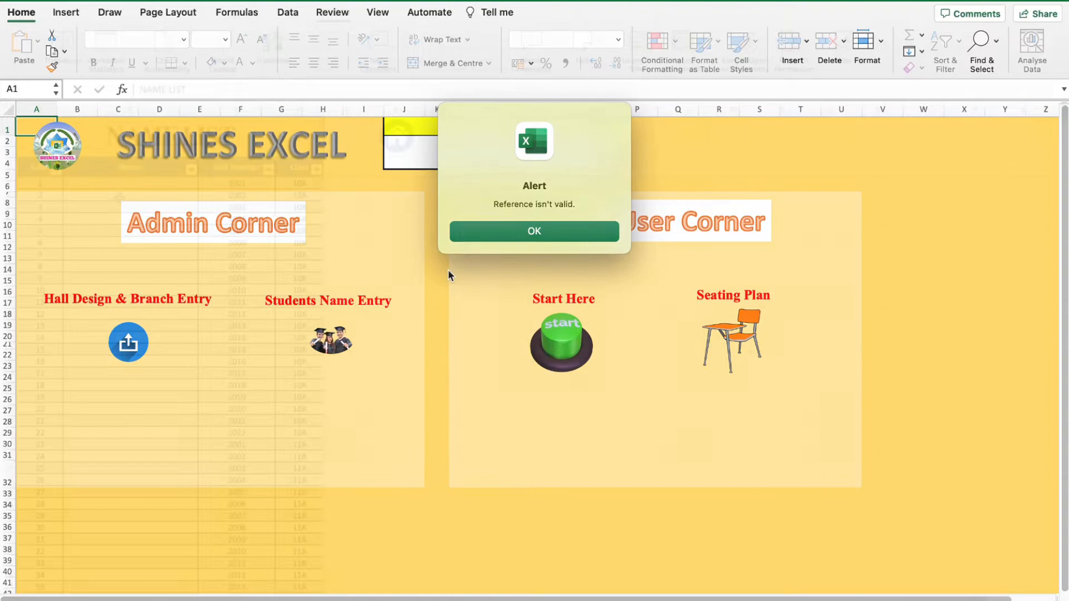
pyautogui.click(534, 231)
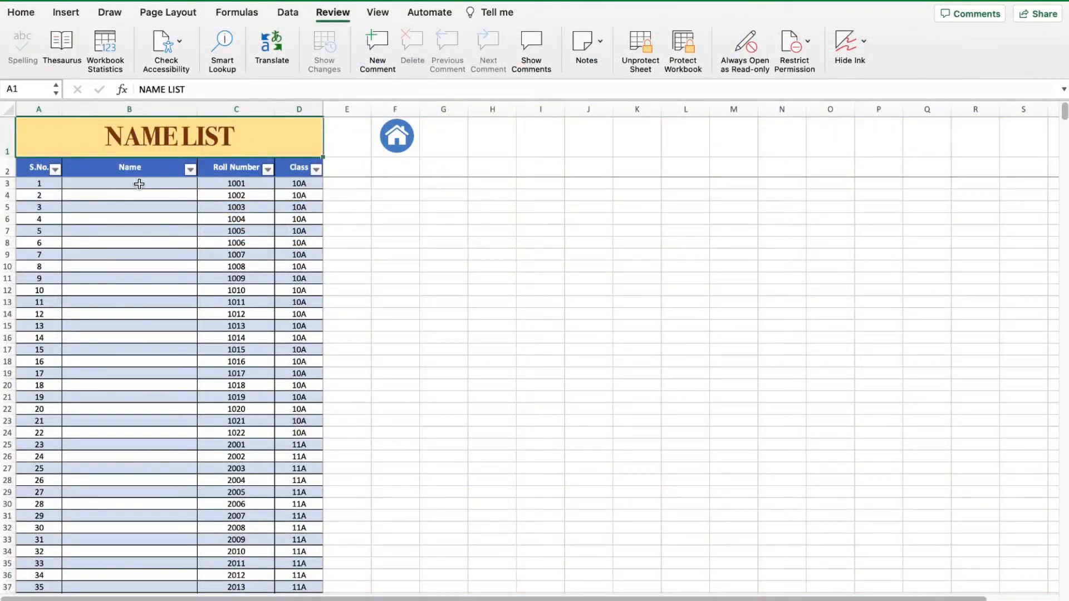
pyautogui.moveTo(129, 183); pyautogui.dragTo(129, 242)
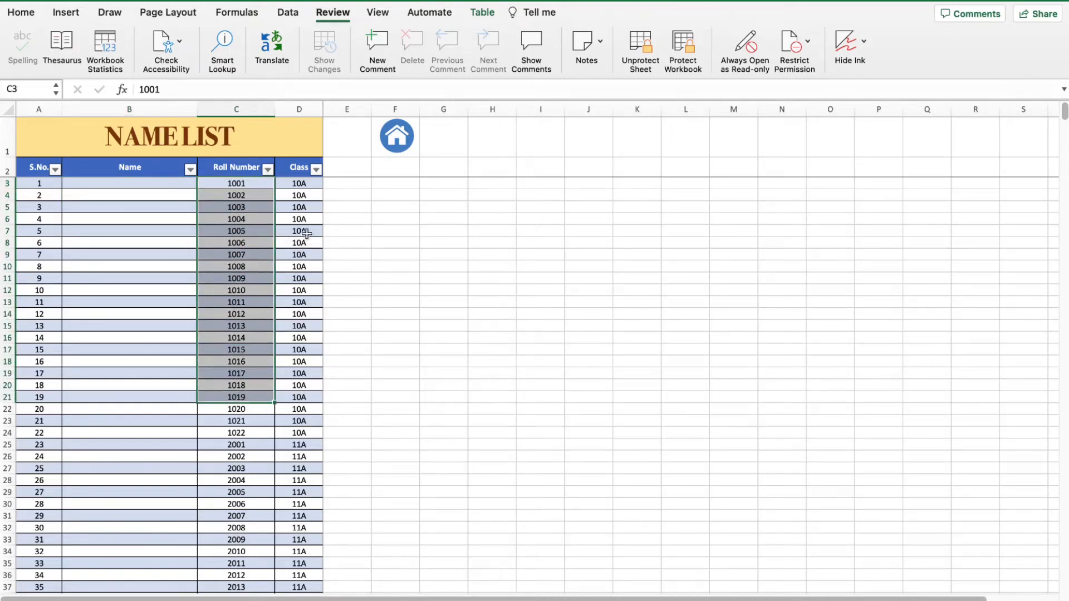
# Step: Confirm class 10A for the first student and 11A for student 24
pyautogui.click(326, 183)
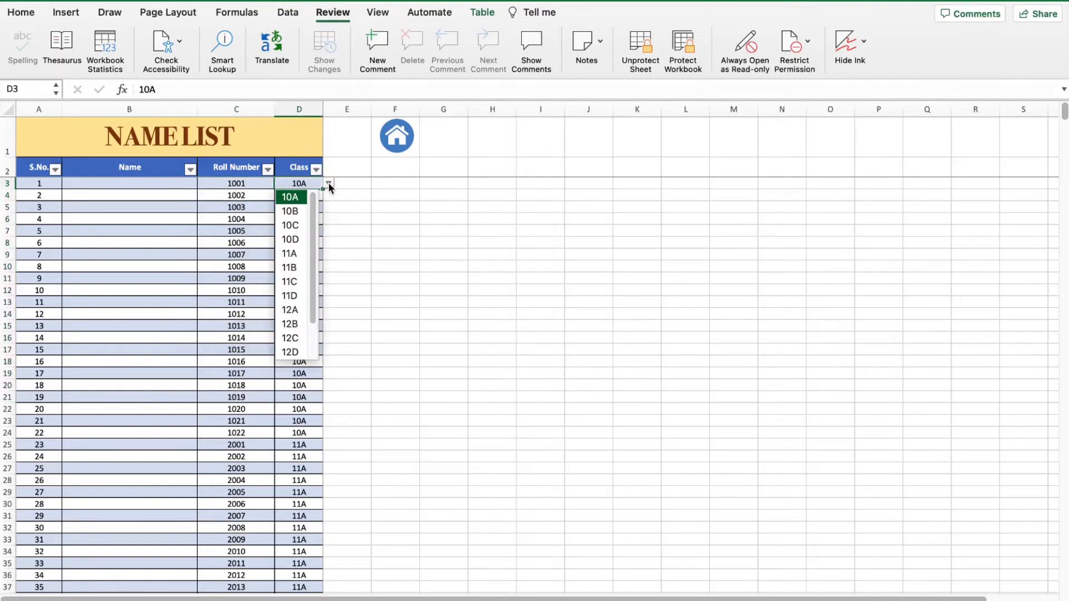
pyautogui.click(289, 197)
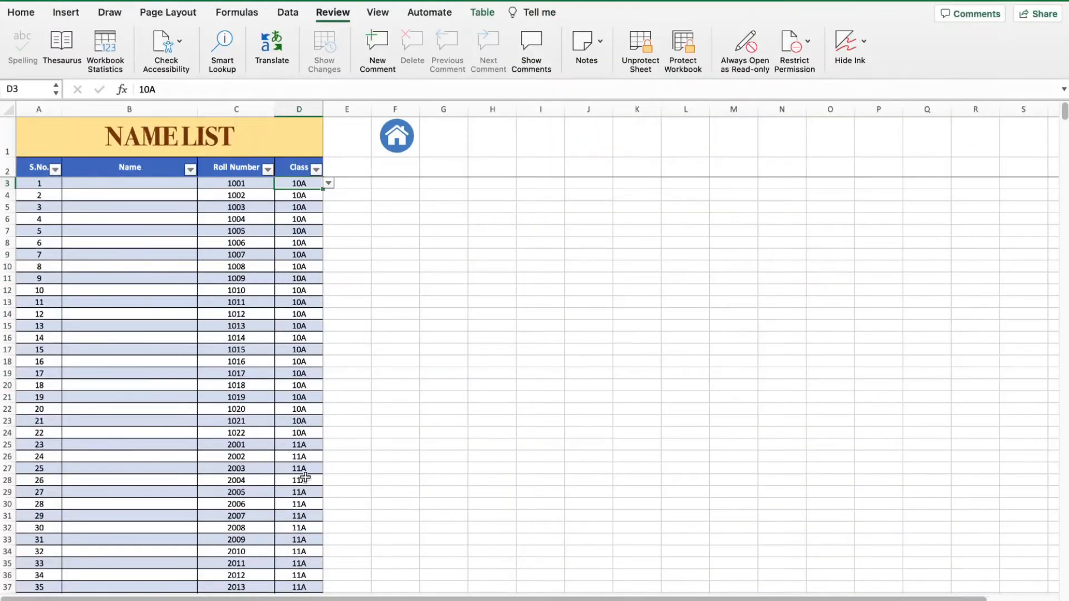
pyautogui.click(328, 456)
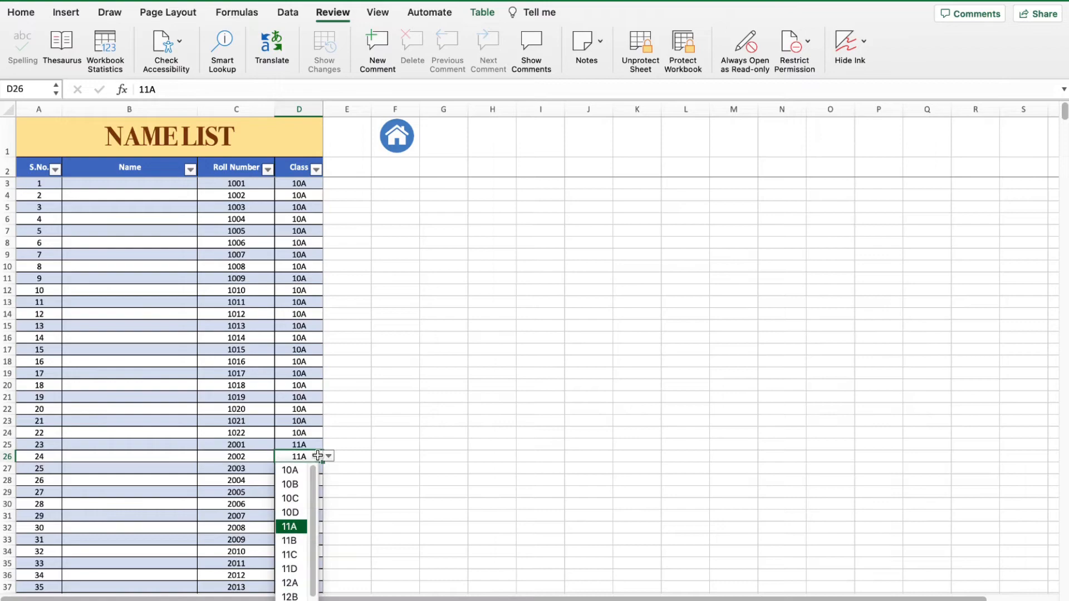
pyautogui.click(290, 527)
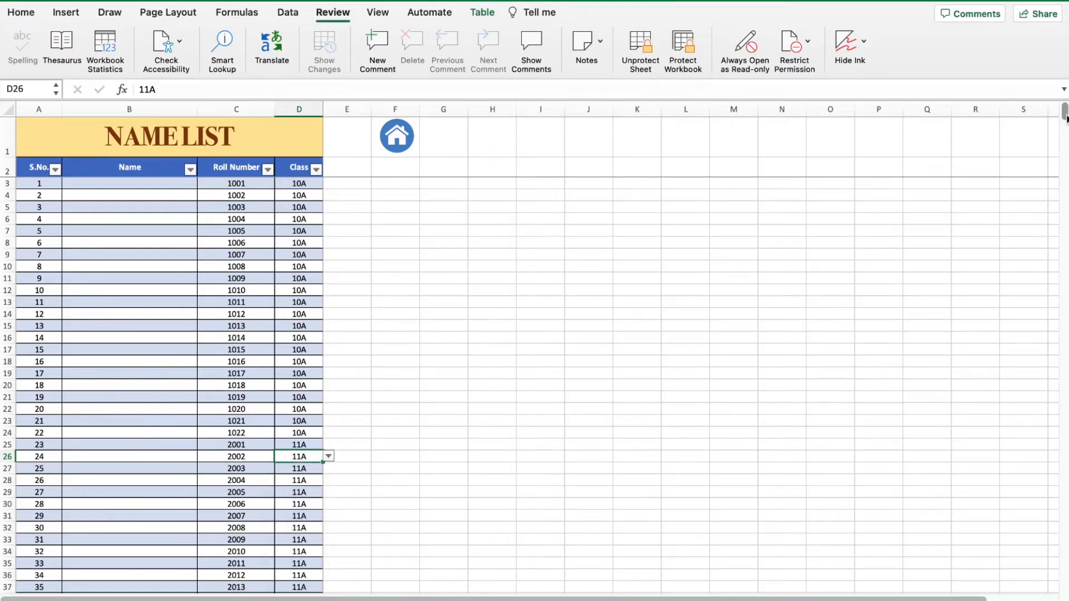
pyautogui.scroll(-3)
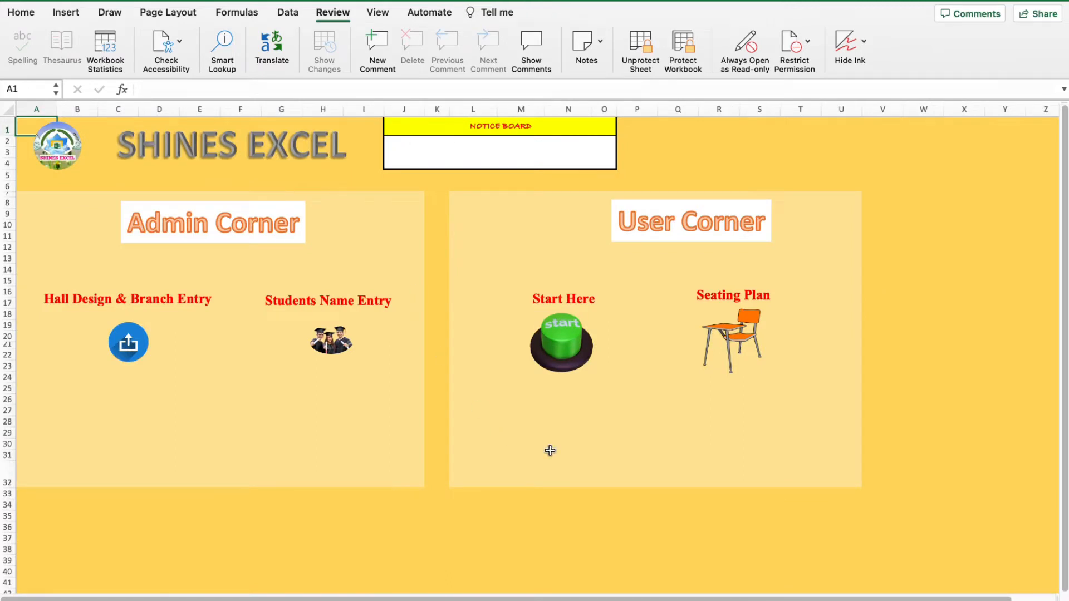
pyautogui.moveTo(516, 422)
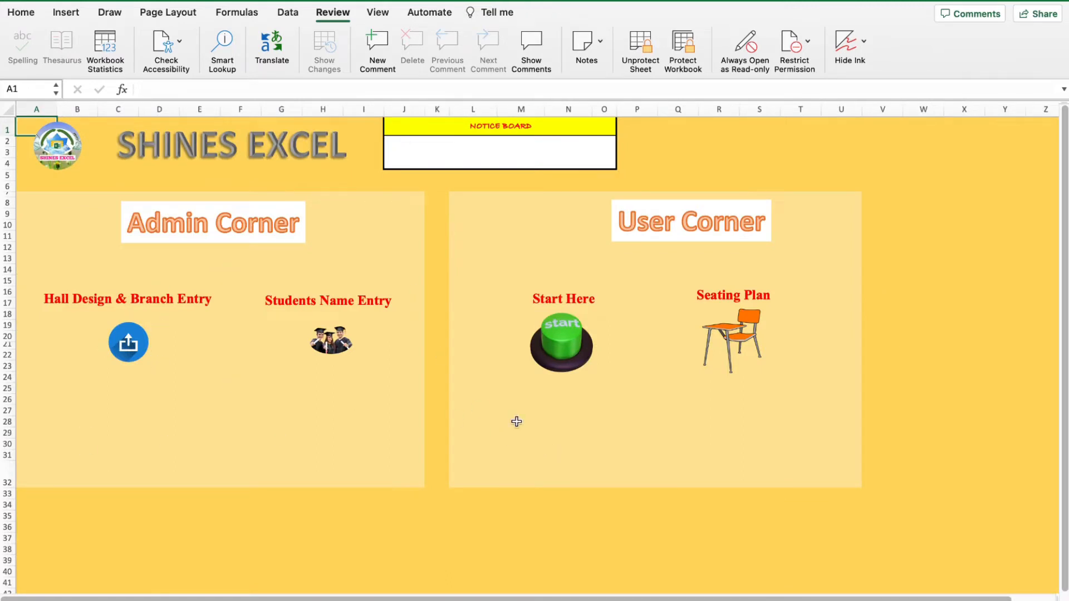
# Step: Open the school details form and pick day 20 for the 20/7/2023 exam date
pyautogui.click(561, 340)
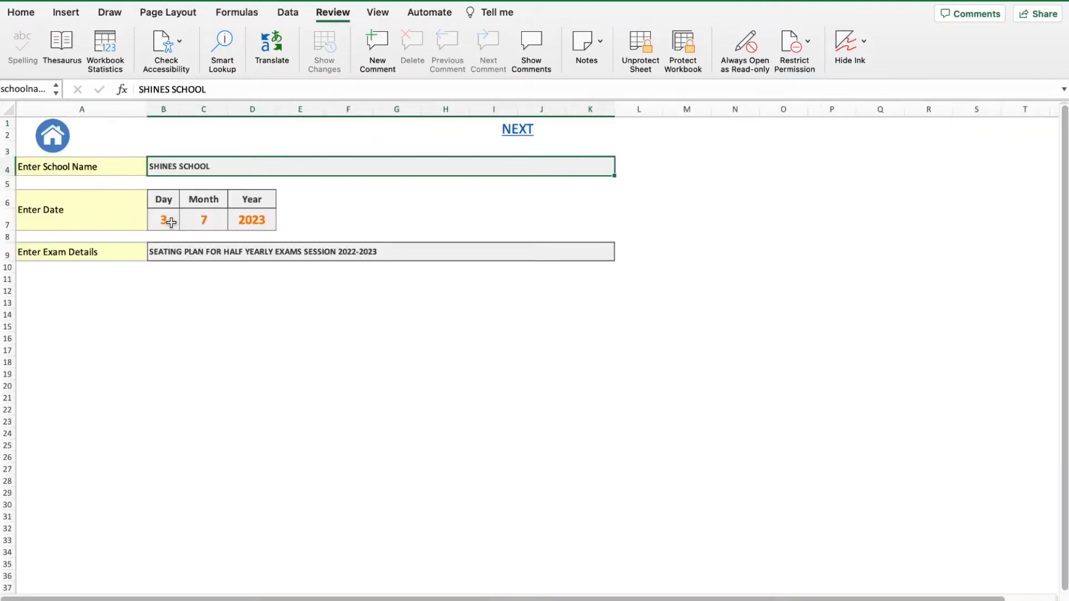
pyautogui.click(163, 219)
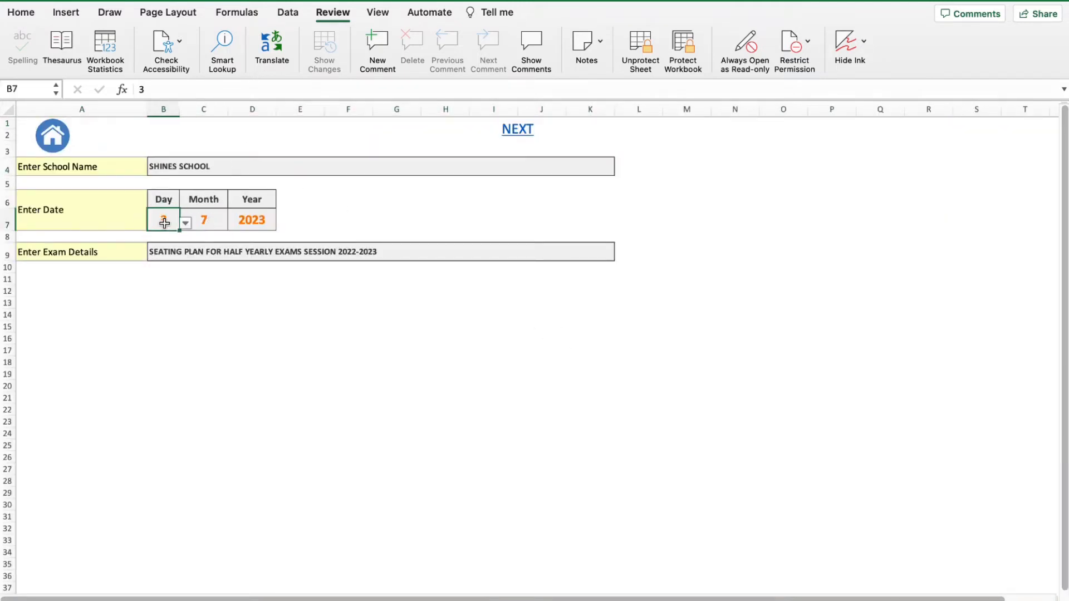
pyautogui.click(185, 222)
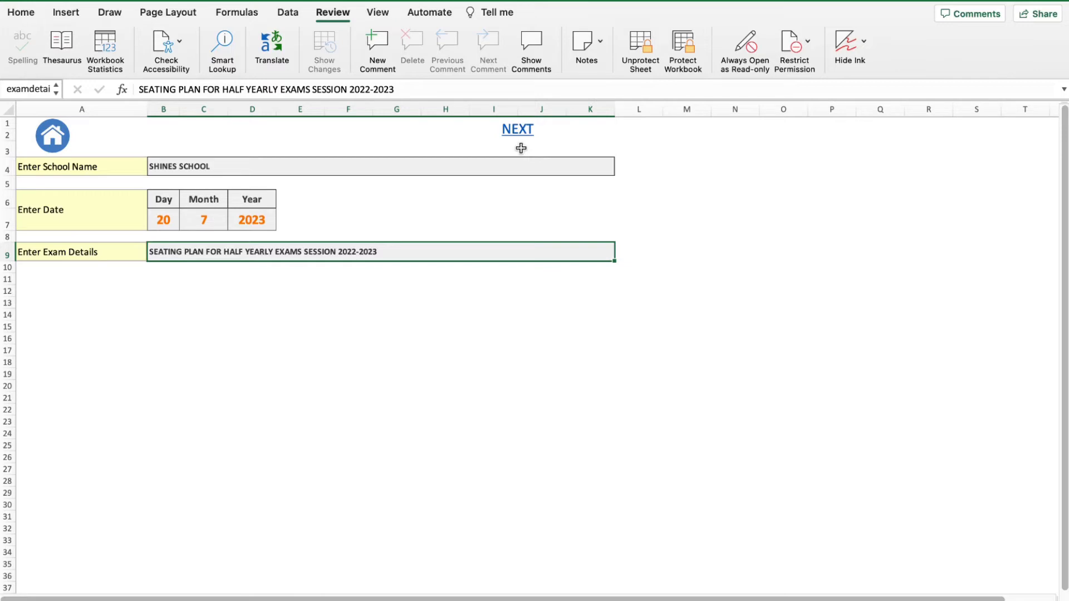
pyautogui.moveTo(520, 134)
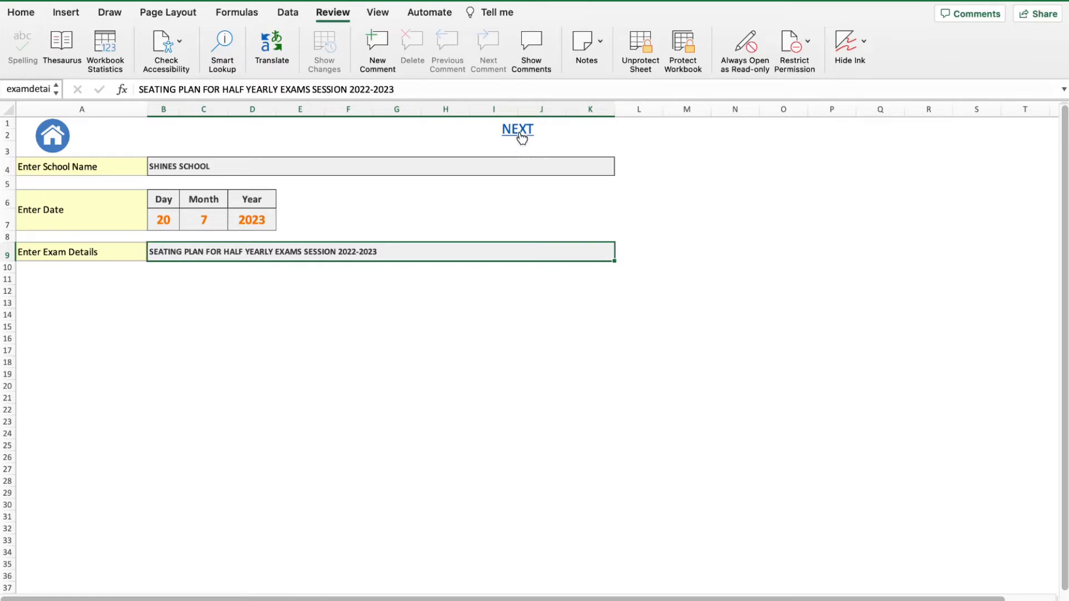
# Step: Go to the seating plan sheet showing Hall1's allocation for 10A, 11A and 12A
pyautogui.click(516, 128)
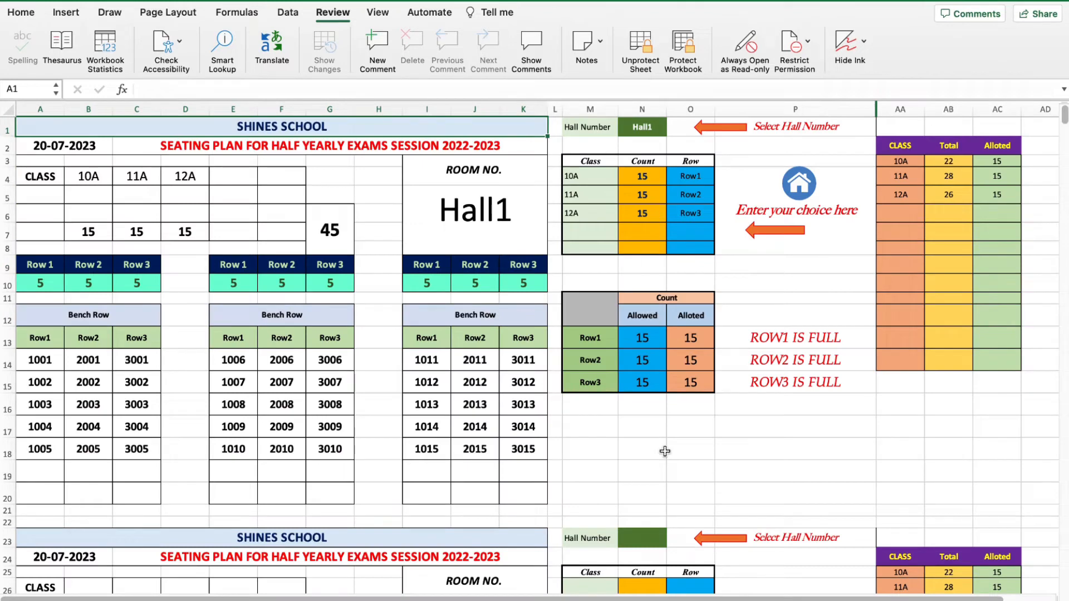
pyautogui.moveTo(96, 232)
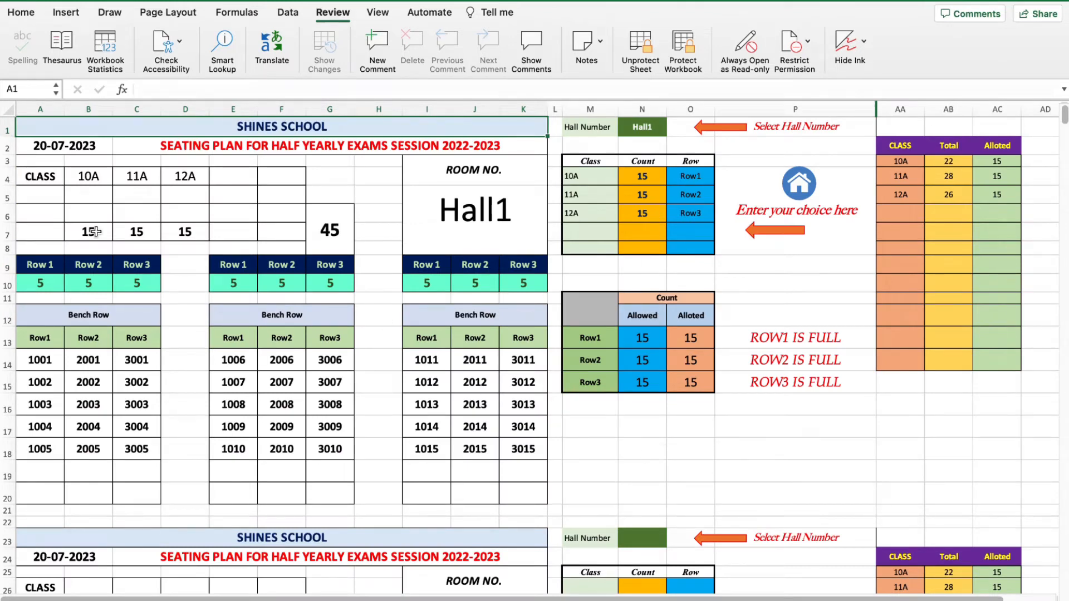
pyautogui.click(39, 146)
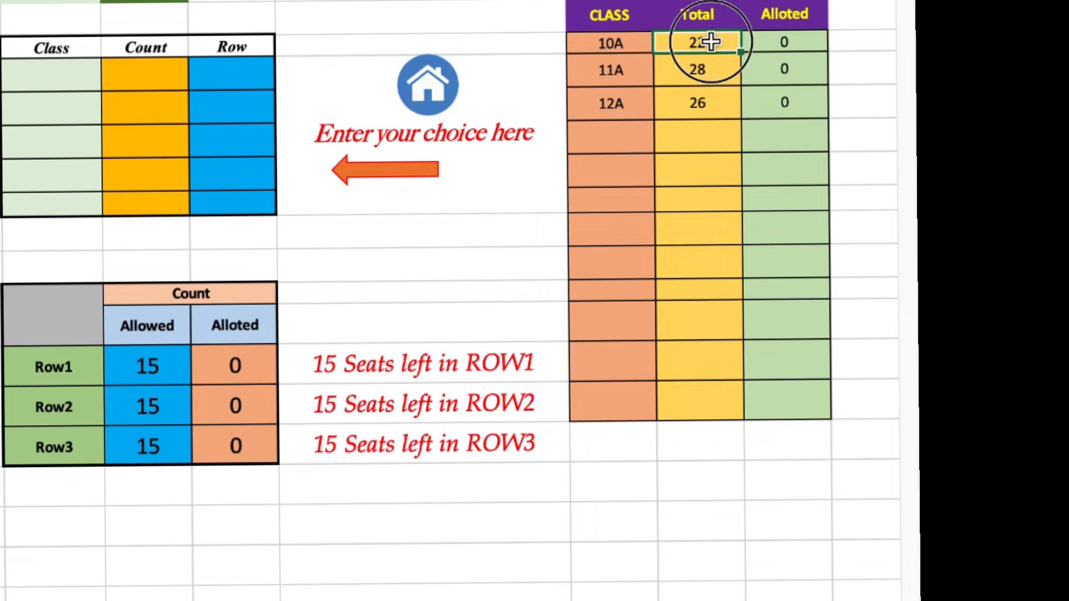
pyautogui.moveTo(697, 43); pyautogui.dragTo(697, 103)
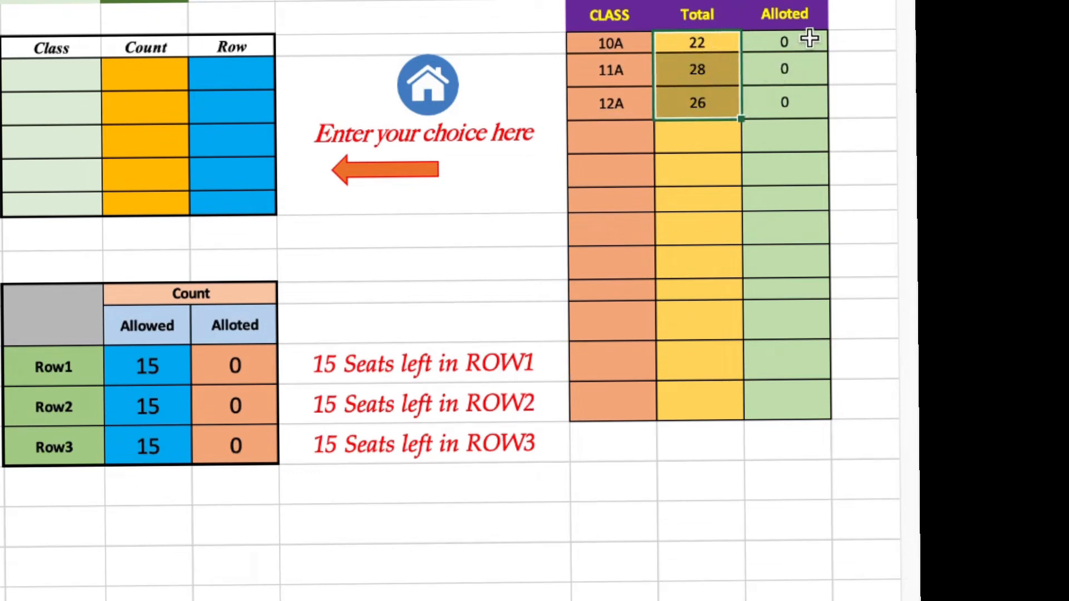
pyautogui.click(784, 42)
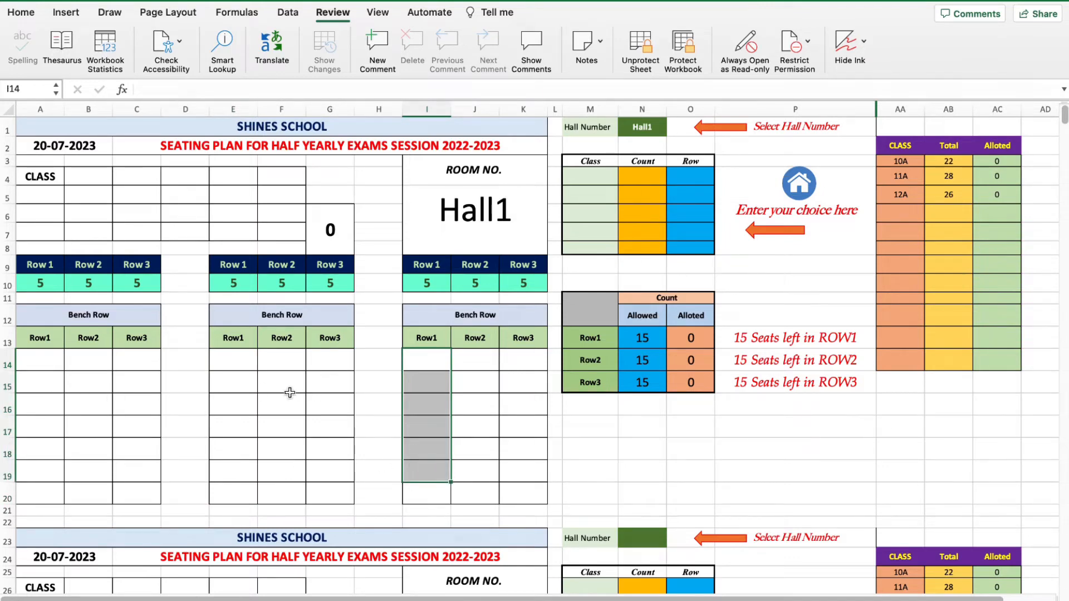
pyautogui.moveTo(326, 360)
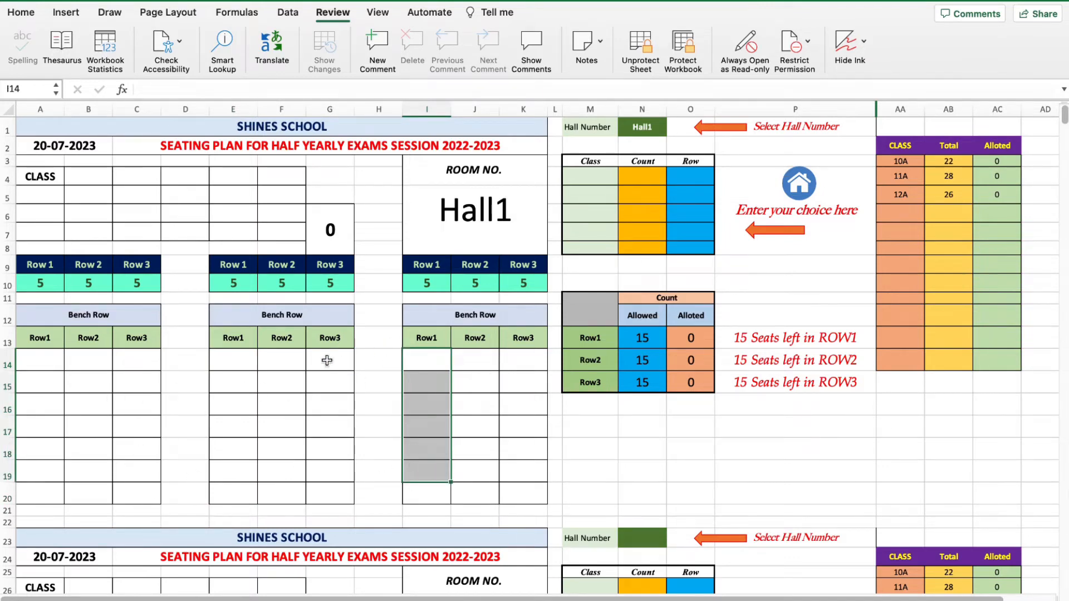
pyautogui.moveTo(659, 403)
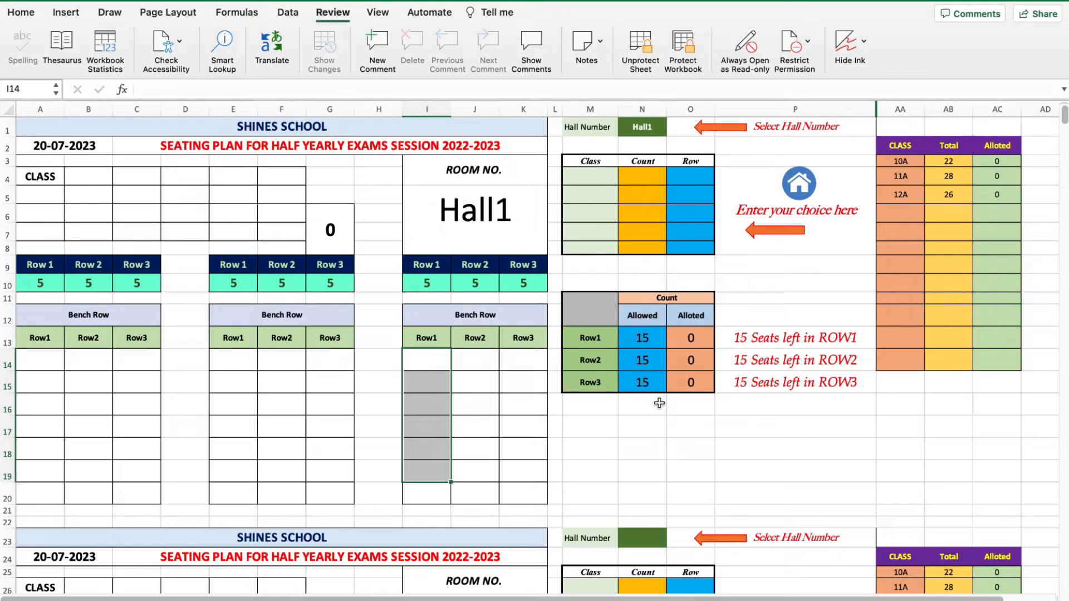
pyautogui.click(589, 337)
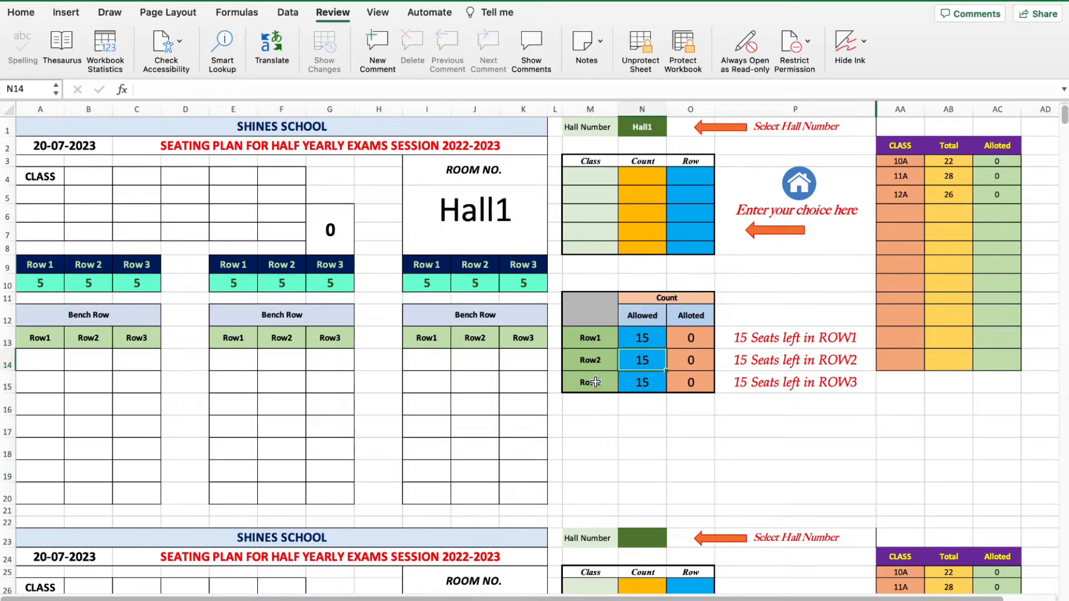
pyautogui.click(642, 381)
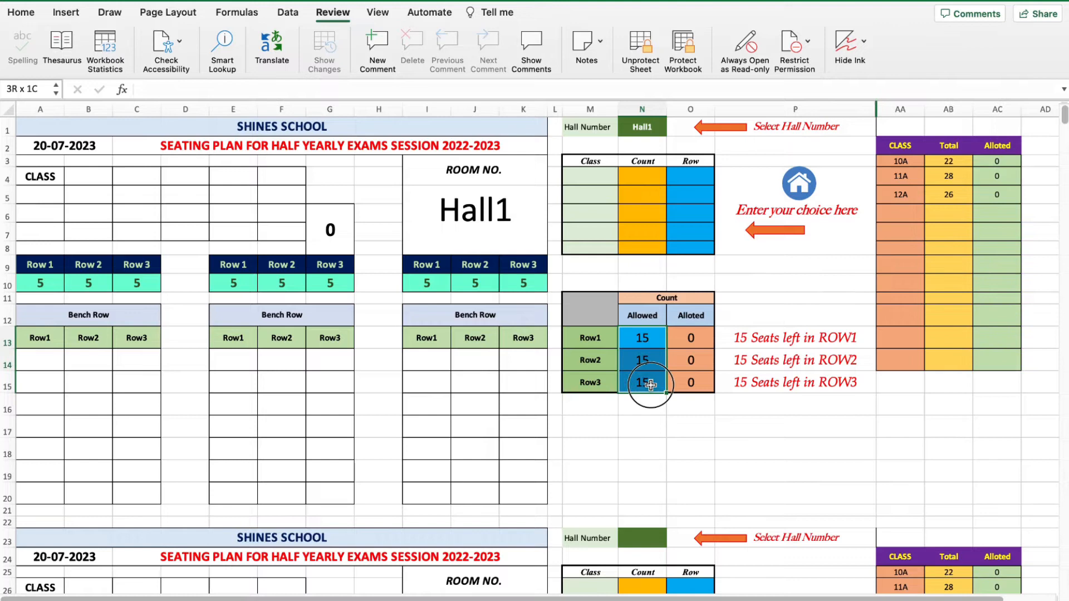
pyautogui.click(641, 338)
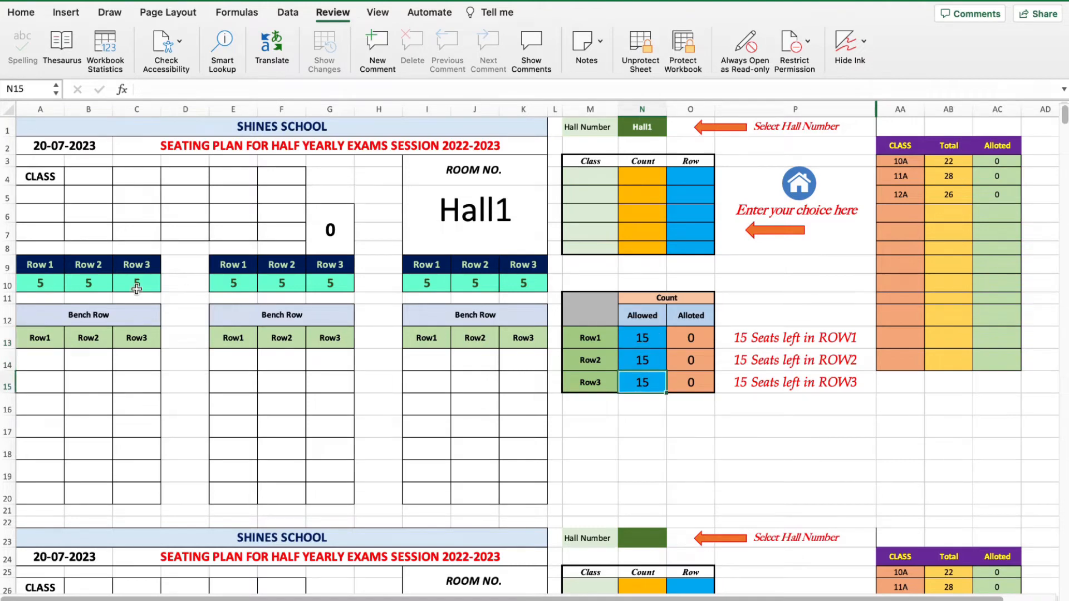
pyautogui.click(40, 283)
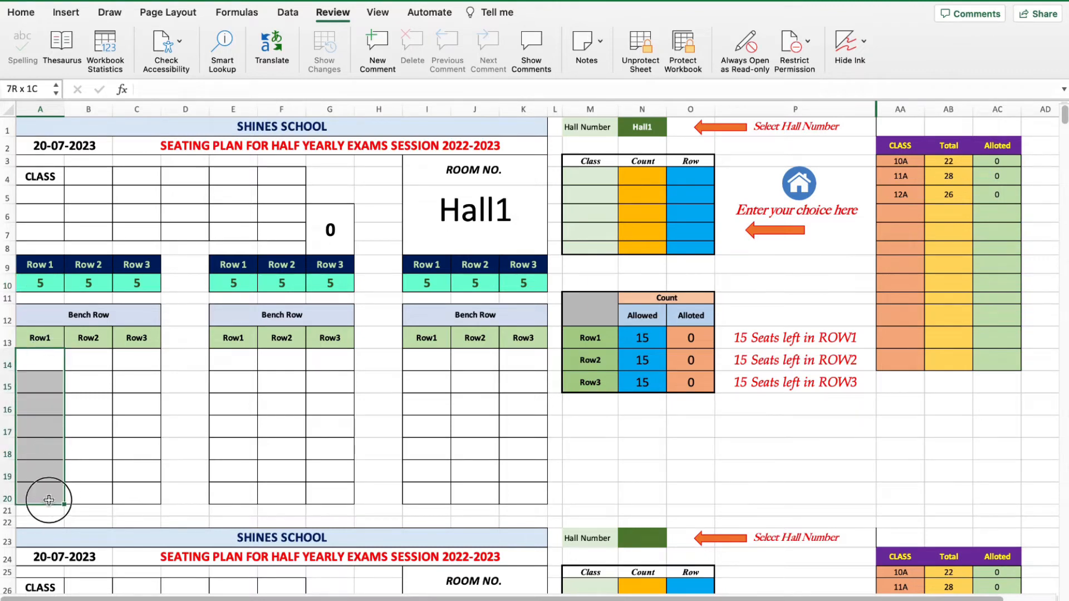
pyautogui.click(39, 282)
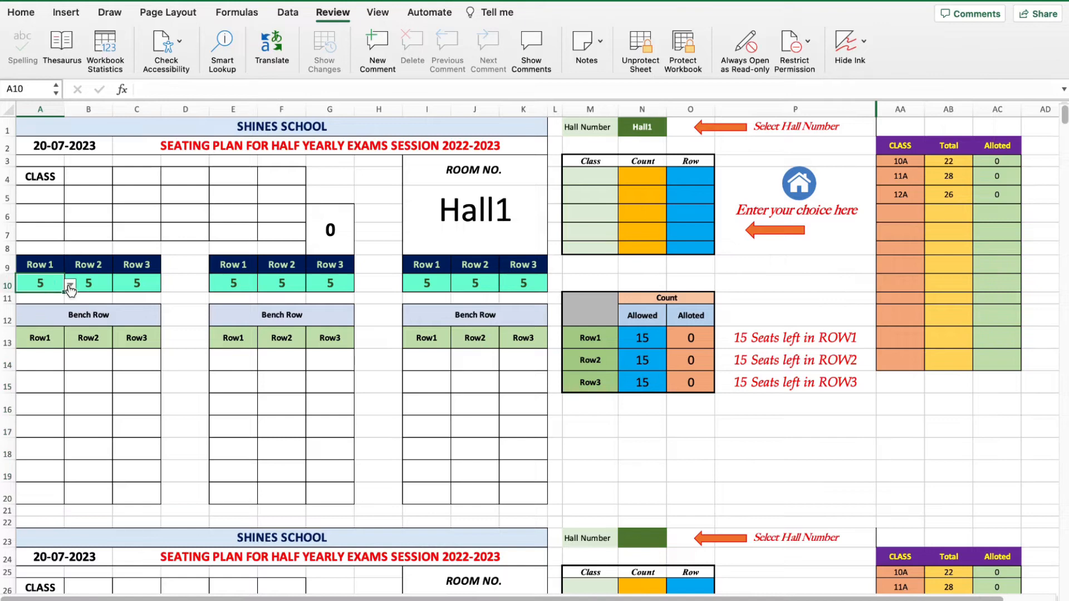
pyautogui.click(70, 285)
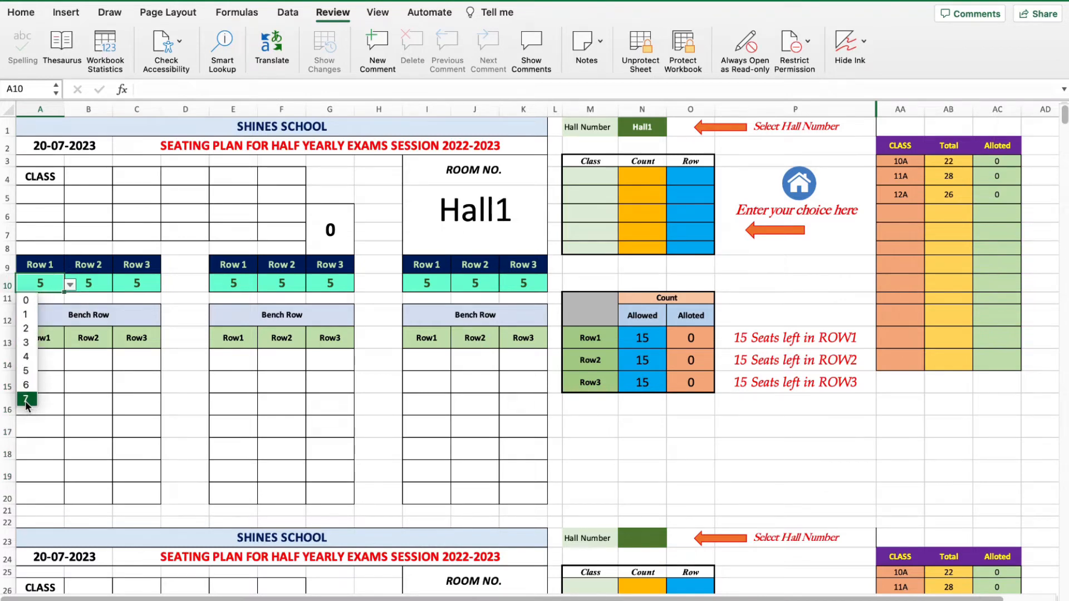
pyautogui.click(25, 399)
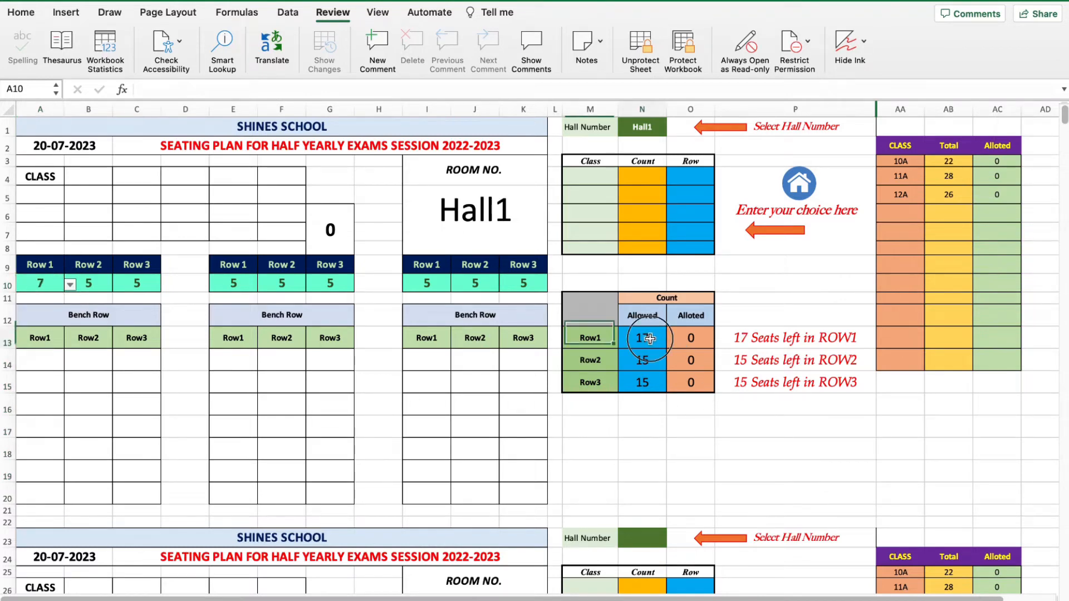
pyautogui.click(641, 337)
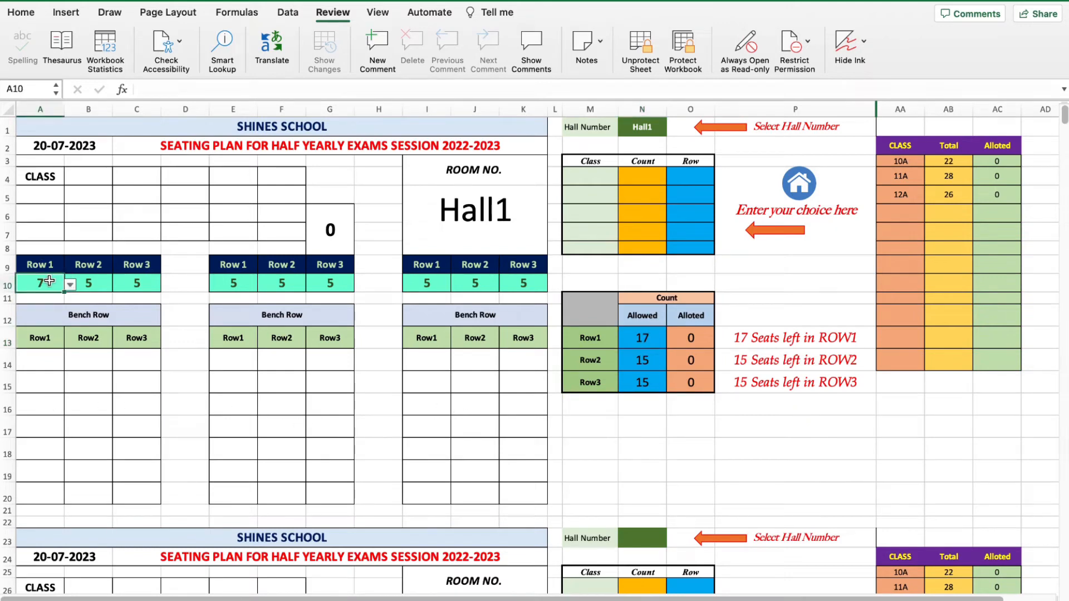
pyautogui.click(70, 284)
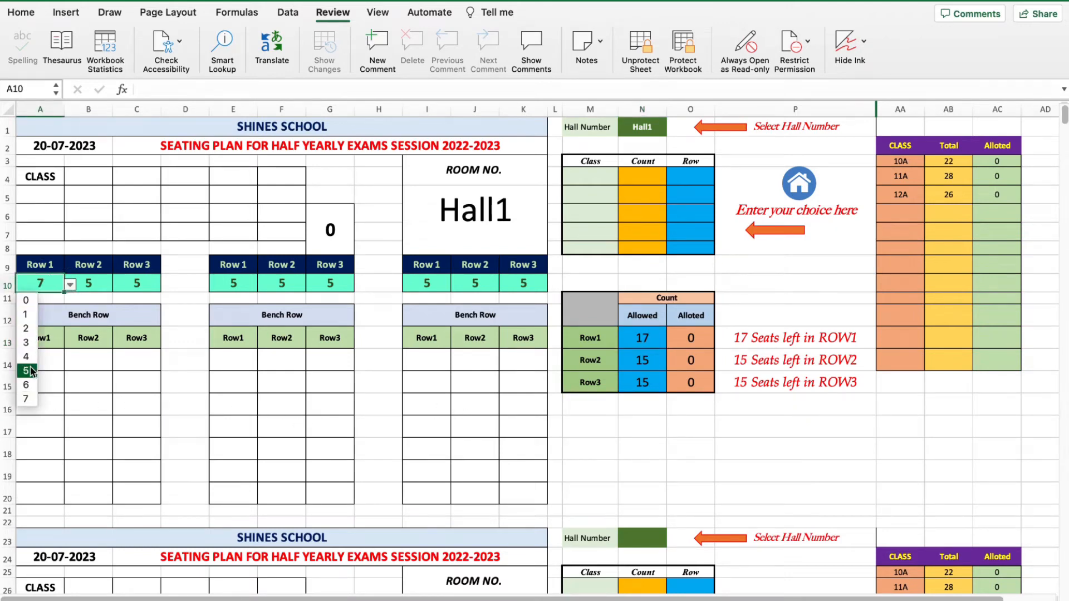
pyautogui.click(26, 370)
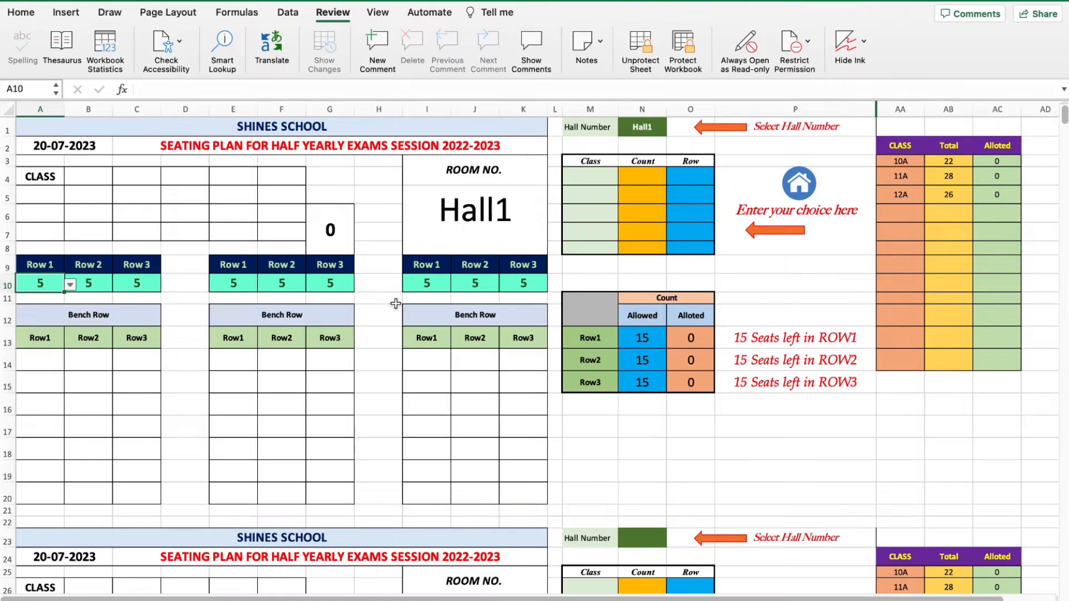
pyautogui.moveTo(76, 429)
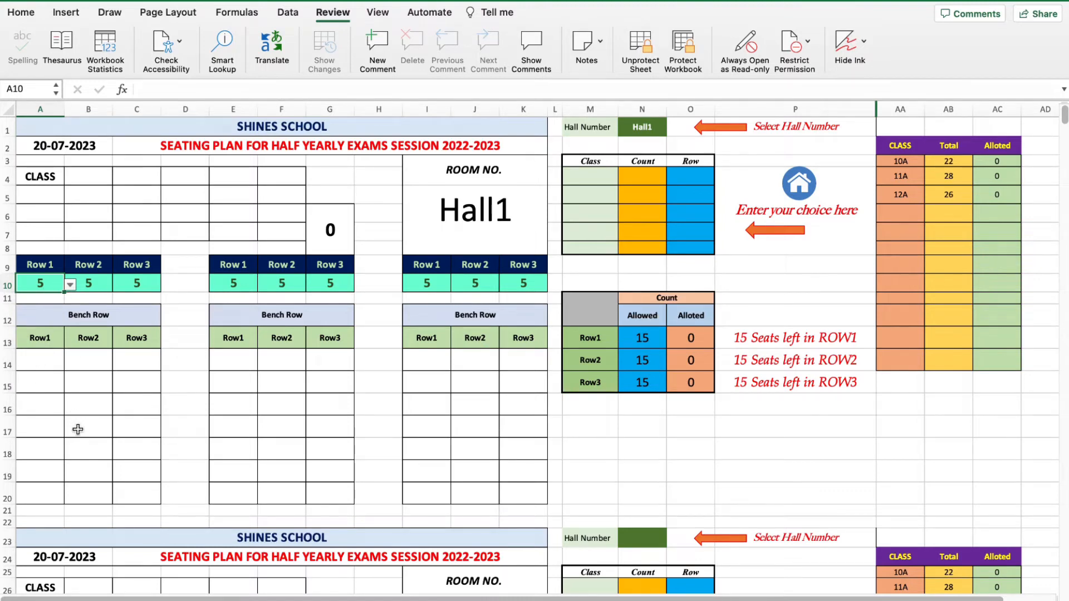
pyautogui.moveTo(228, 308)
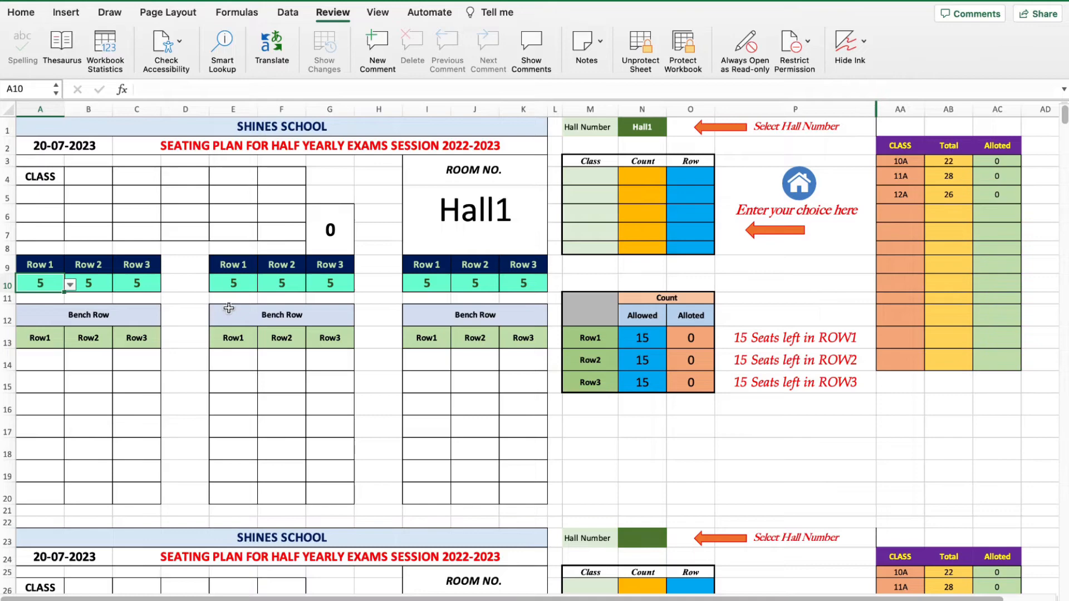
pyautogui.moveTo(233, 284)
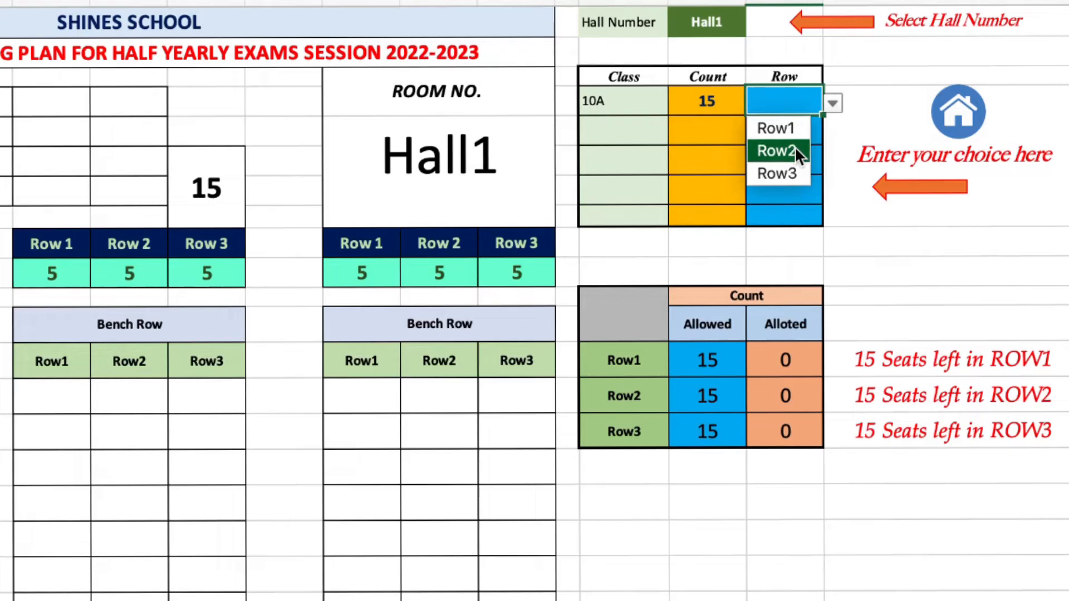
# Step: Assign 10A to Row1 and place 15 students of 11A in Row3 of Hall1
pyautogui.click(775, 128)
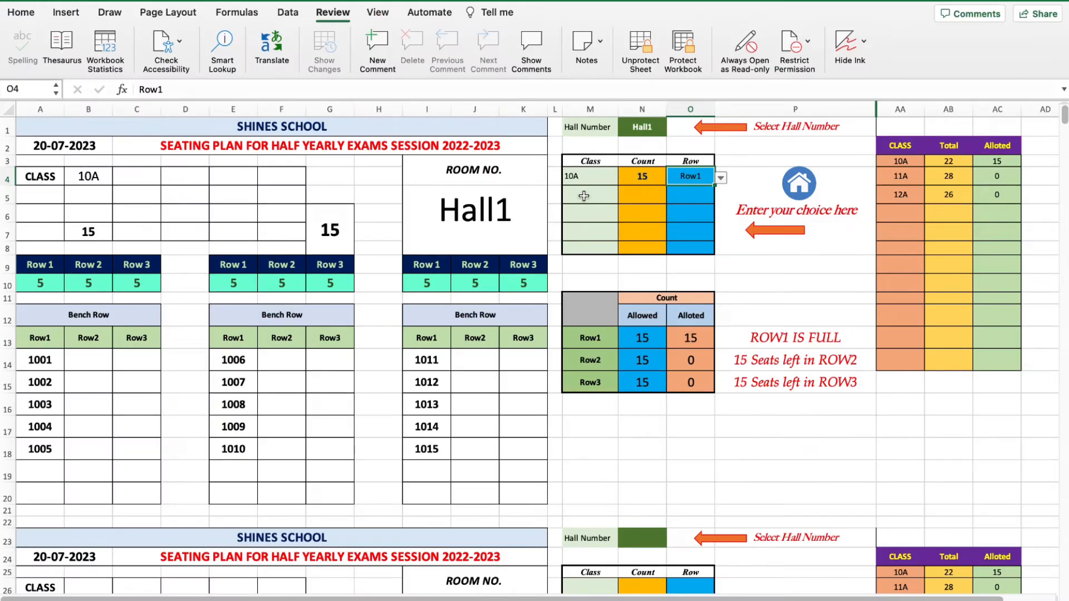
pyautogui.click(623, 197)
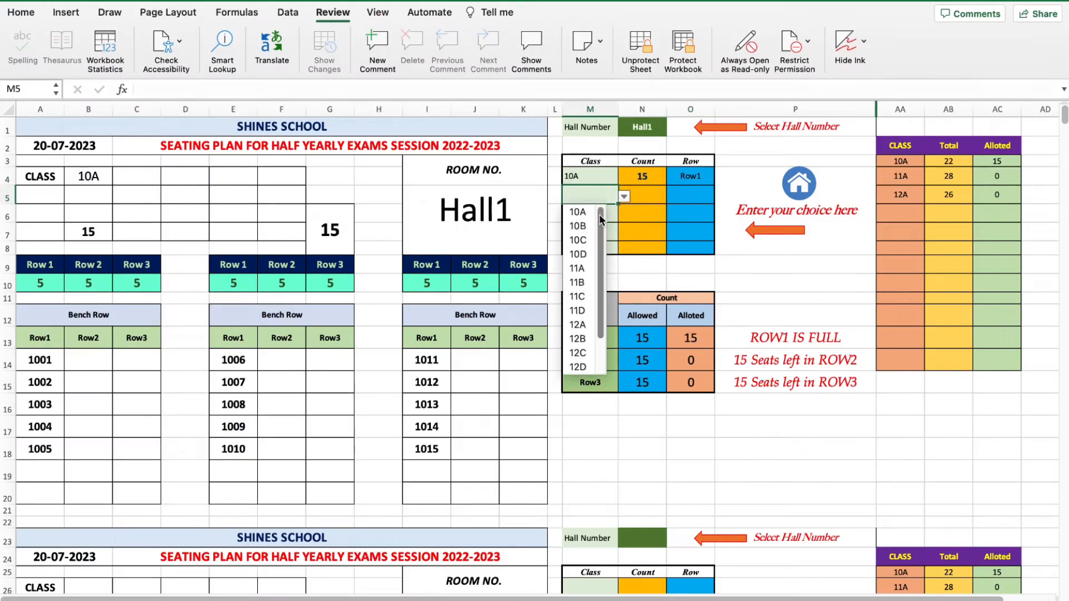
pyautogui.click(576, 268)
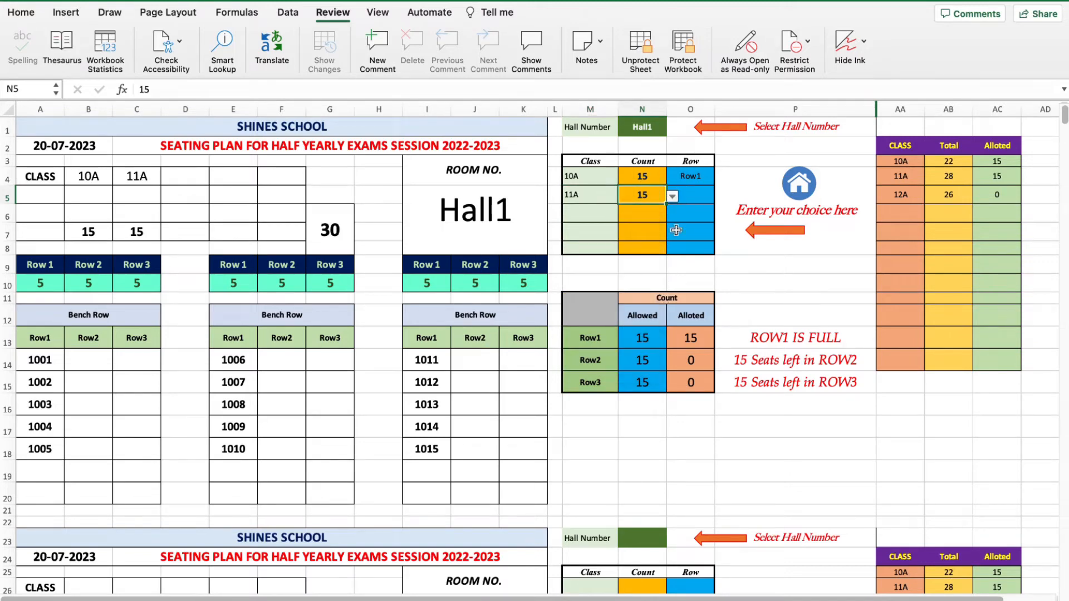
pyautogui.click(720, 197)
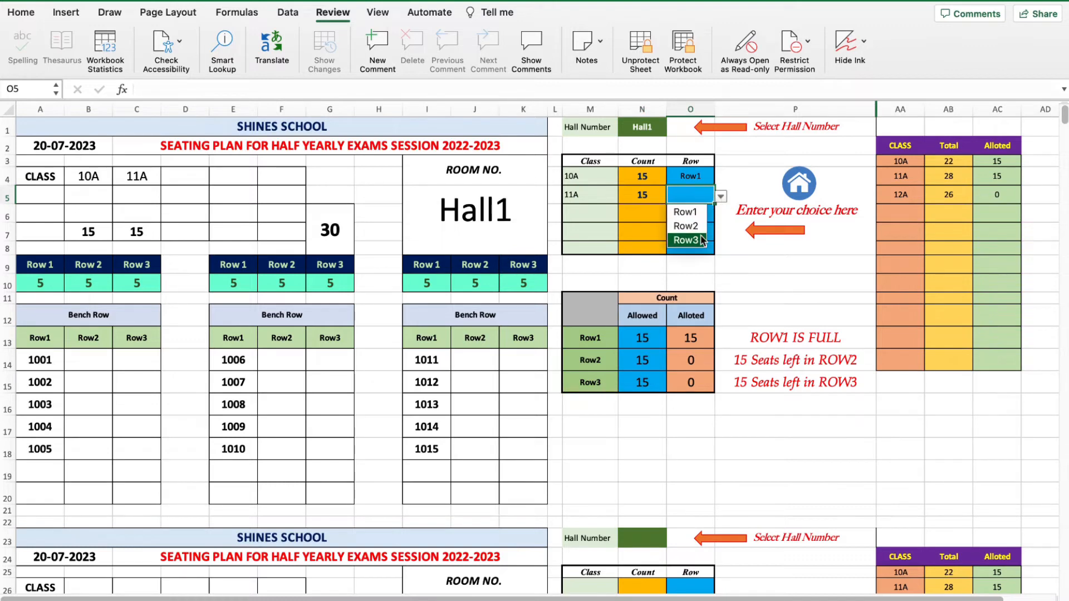
pyautogui.click(686, 240)
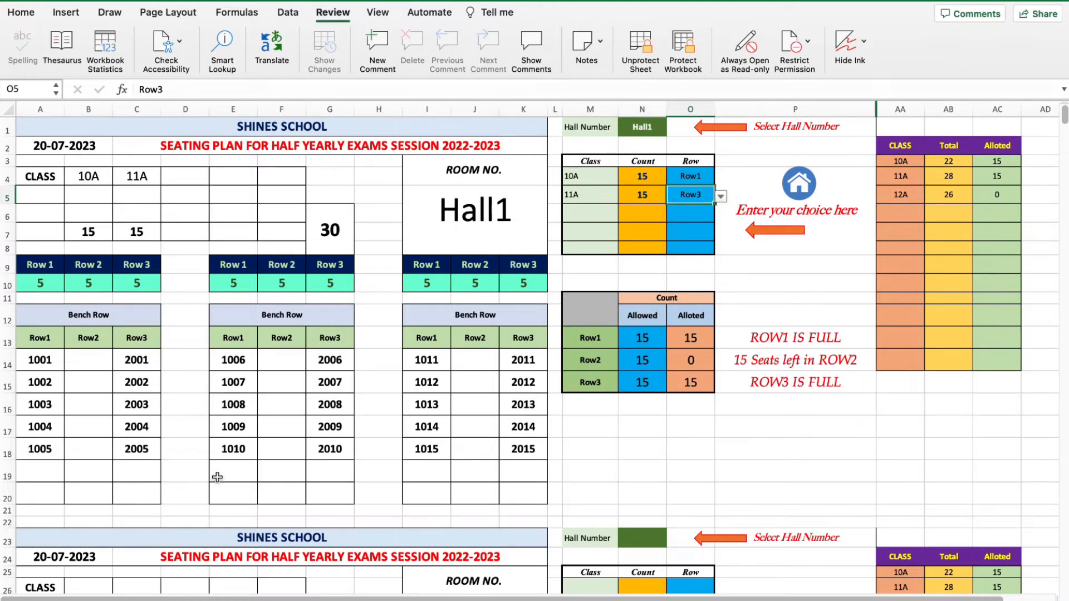
pyautogui.moveTo(145, 419)
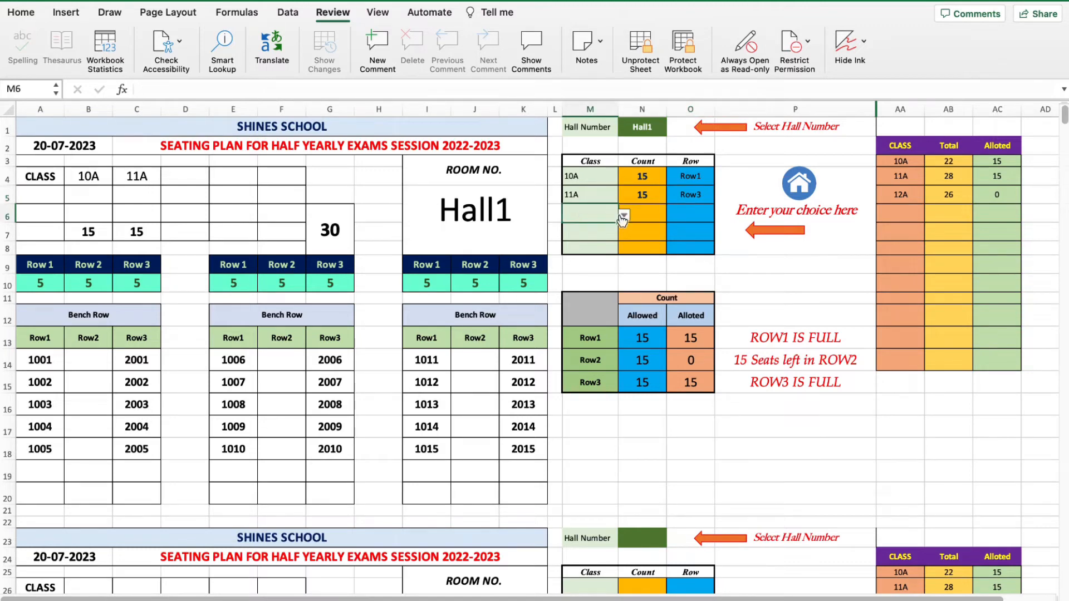
# Step: Add class 12A with count 15 in Row2, filling seats 3001–3015
pyautogui.click(623, 214)
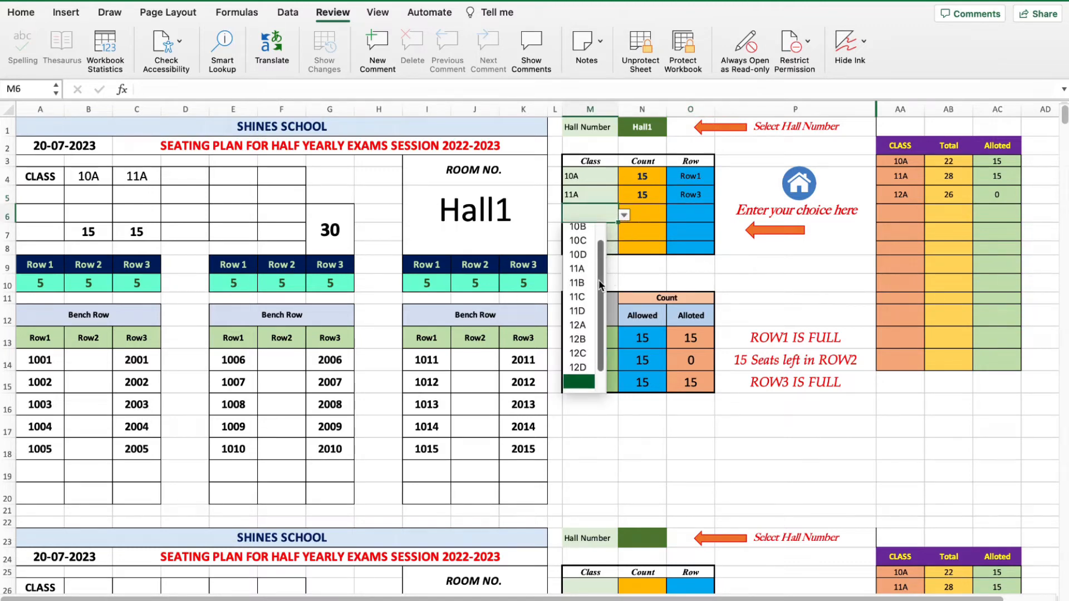
pyautogui.click(577, 325)
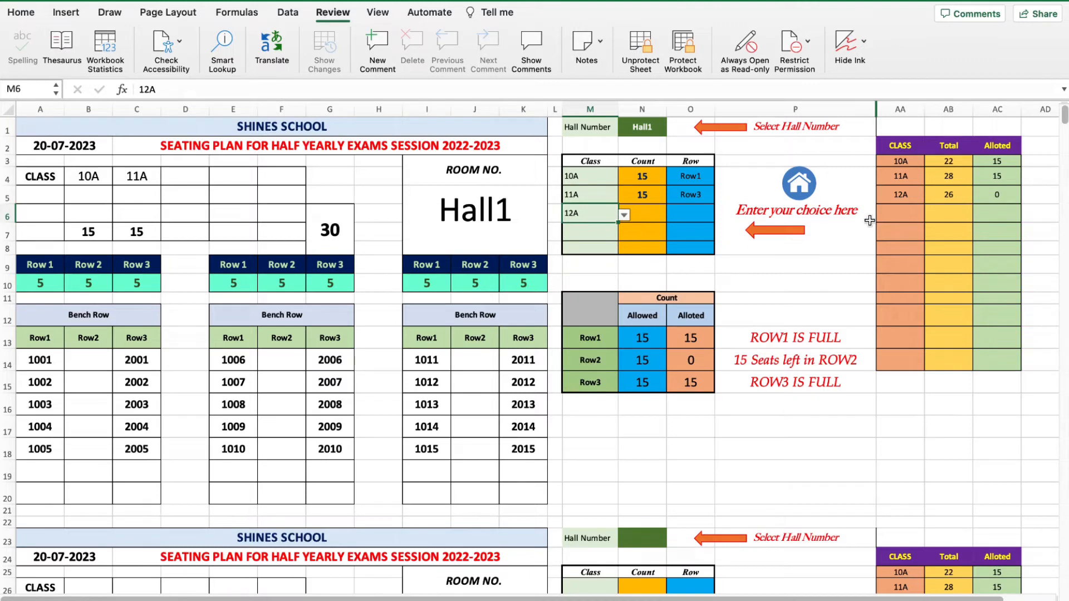
pyautogui.click(641, 213)
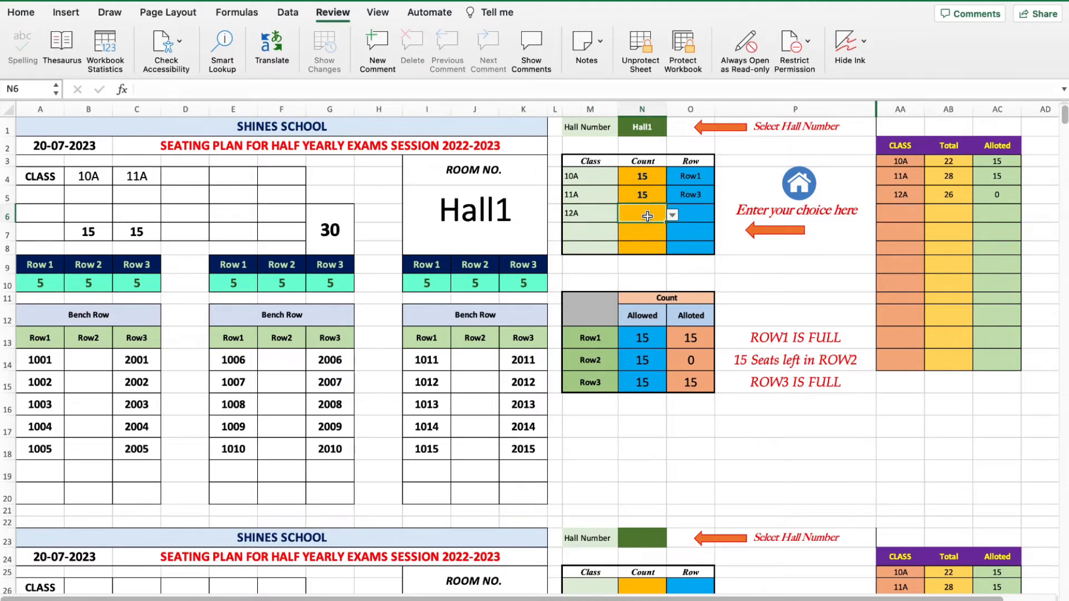
pyautogui.click(672, 215)
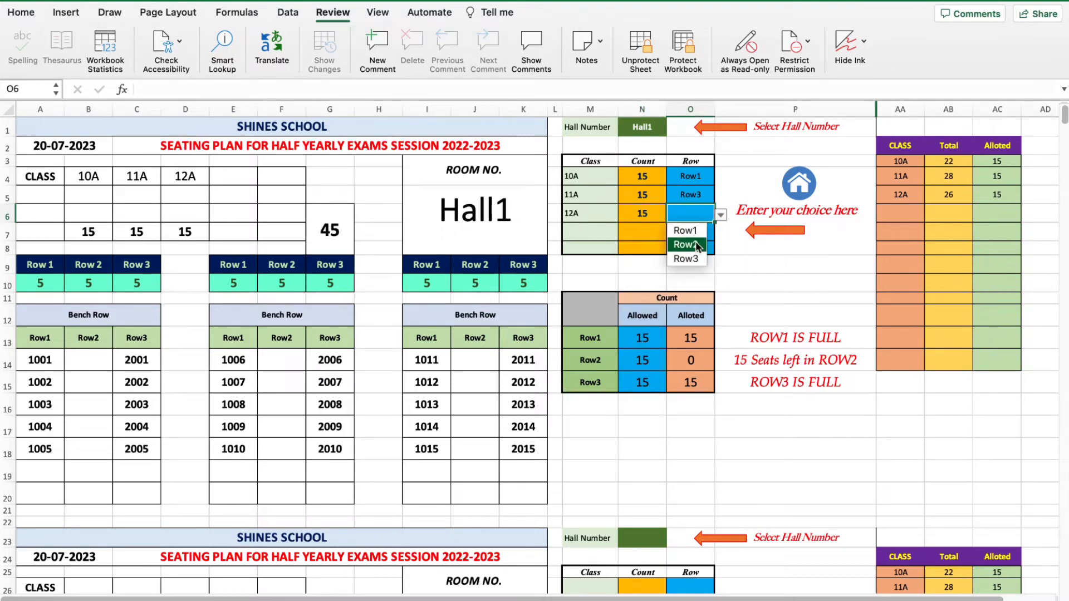
pyautogui.click(686, 244)
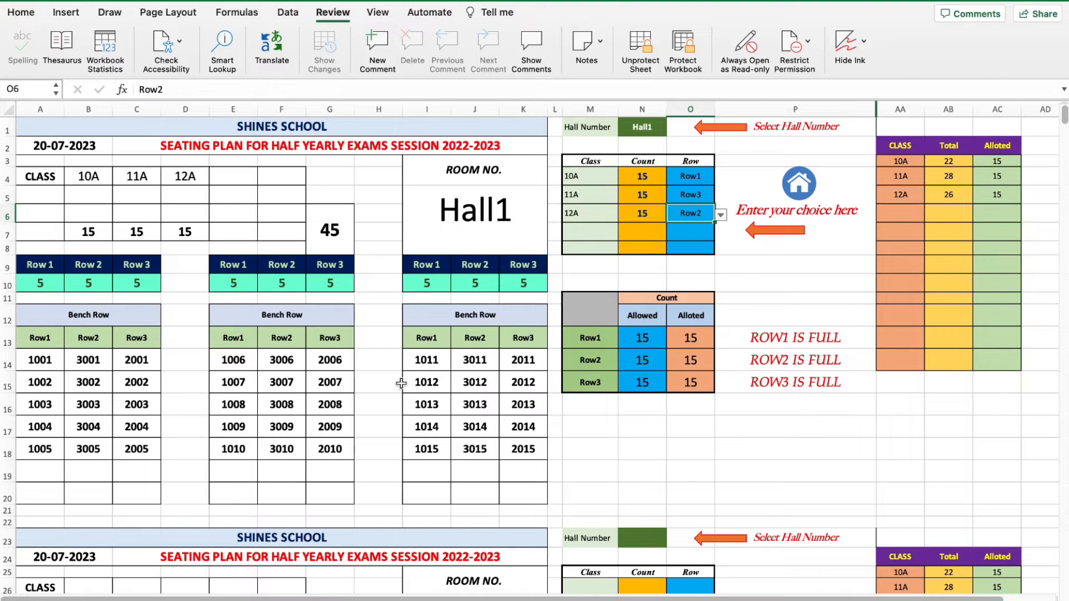
pyautogui.click(690, 195)
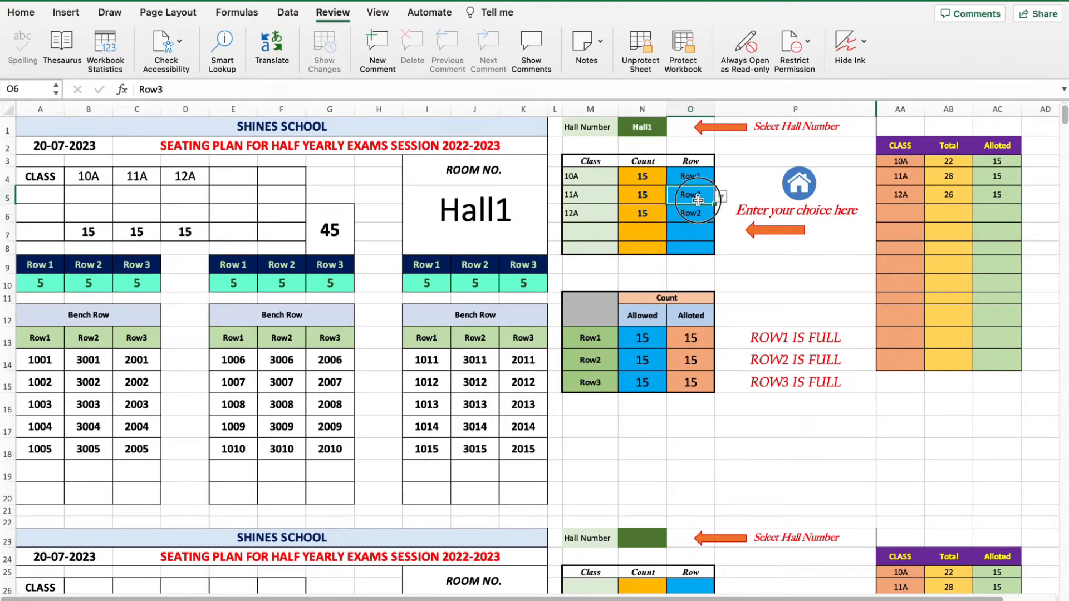
pyautogui.click(720, 194)
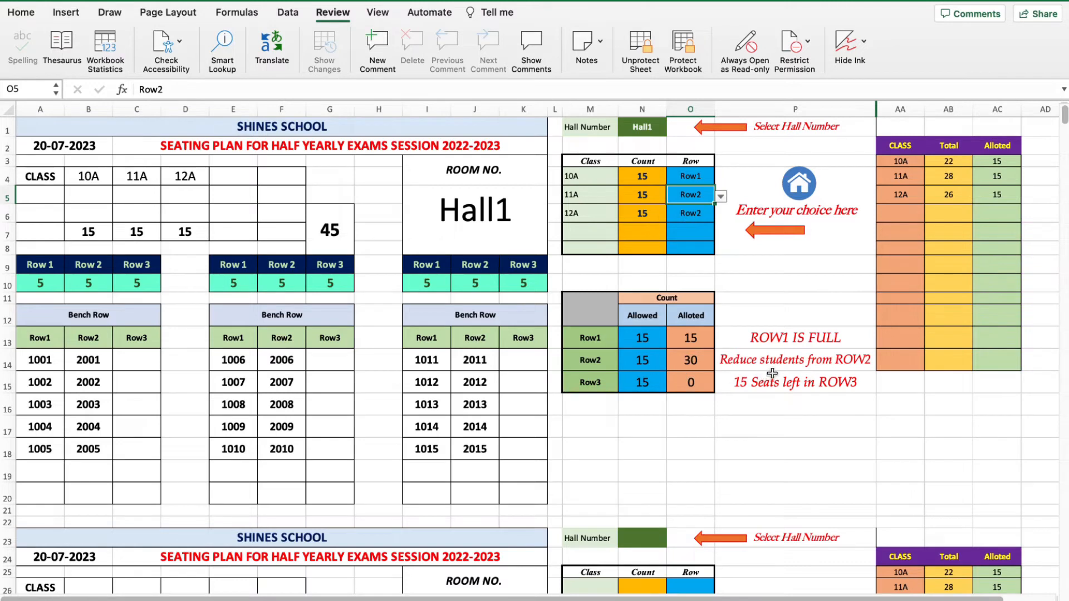
pyautogui.click(794, 360)
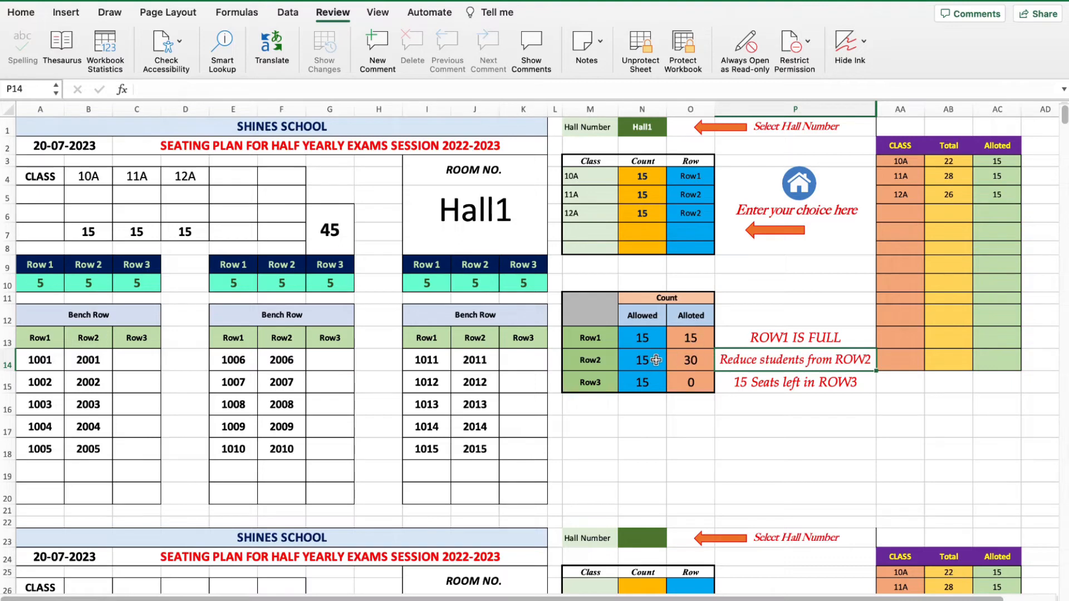
pyautogui.click(715, 194)
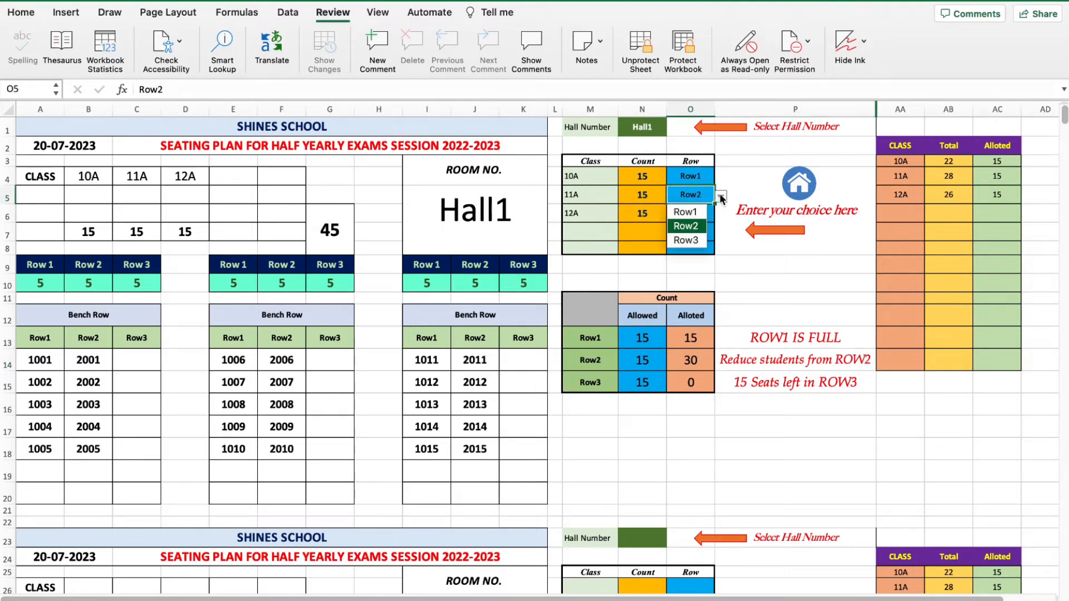
pyautogui.click(689, 213)
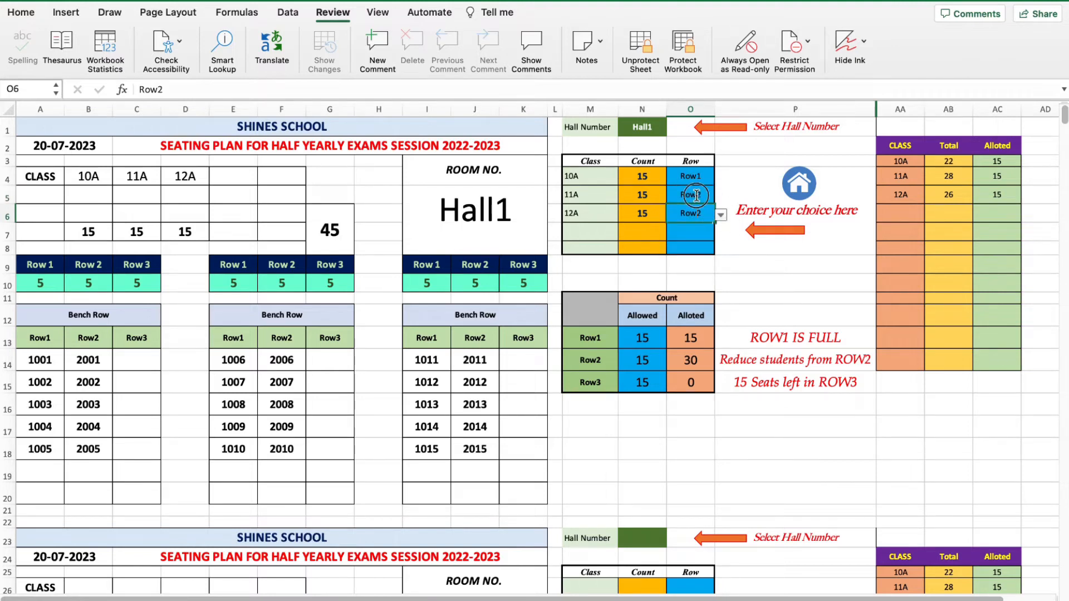
pyautogui.click(720, 197)
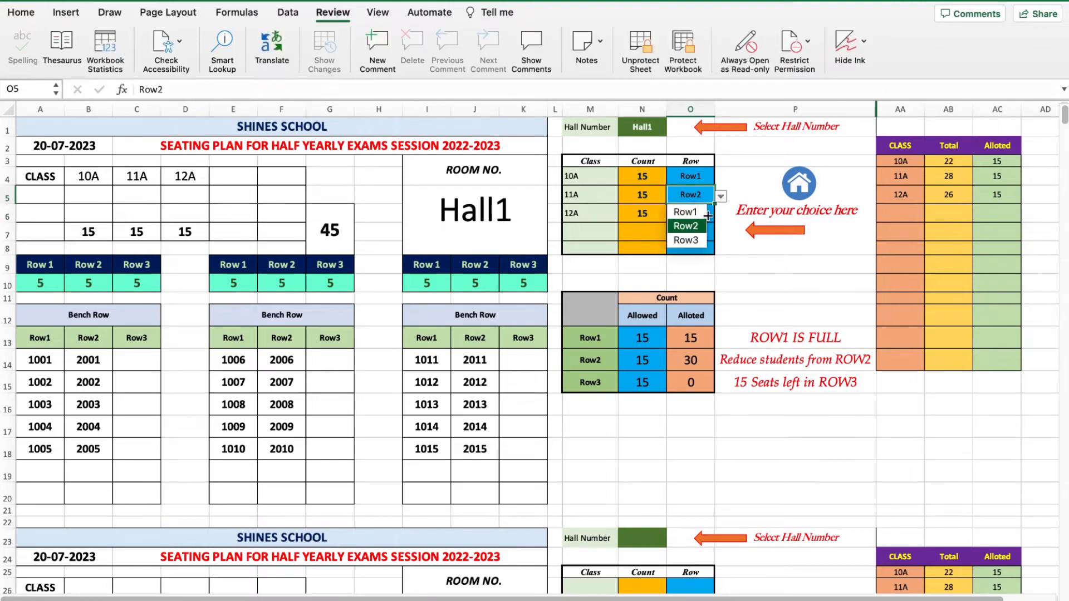
pyautogui.click(686, 240)
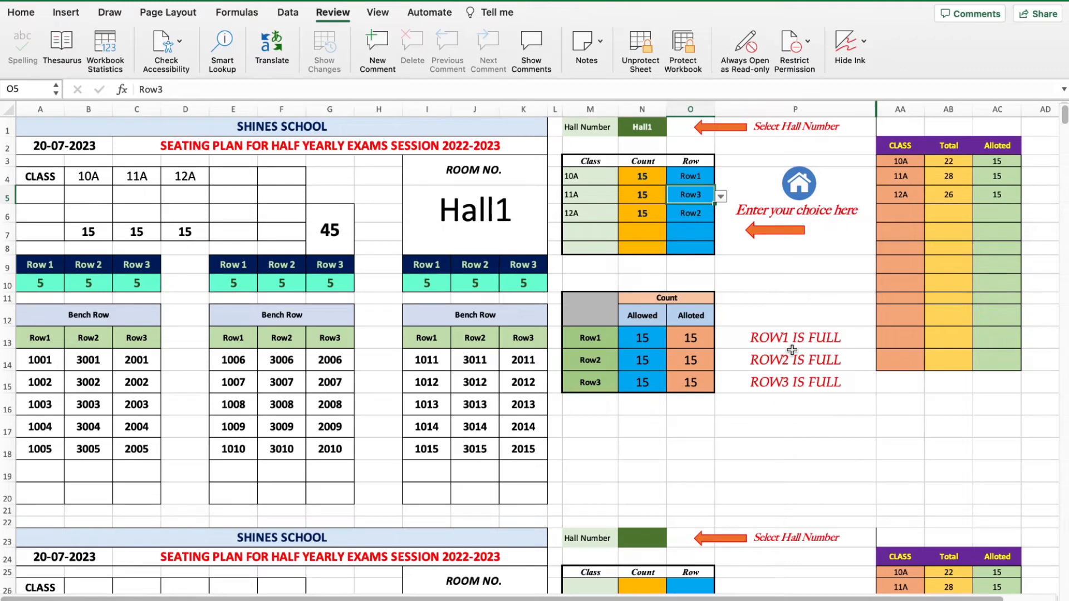
pyautogui.moveTo(827, 403)
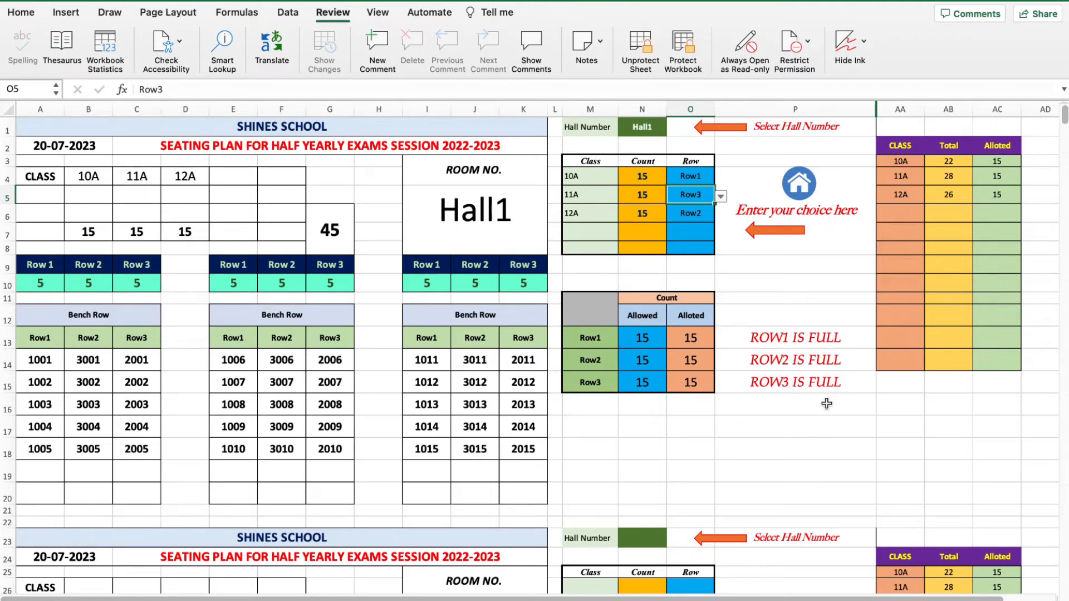
pyautogui.click(135, 283)
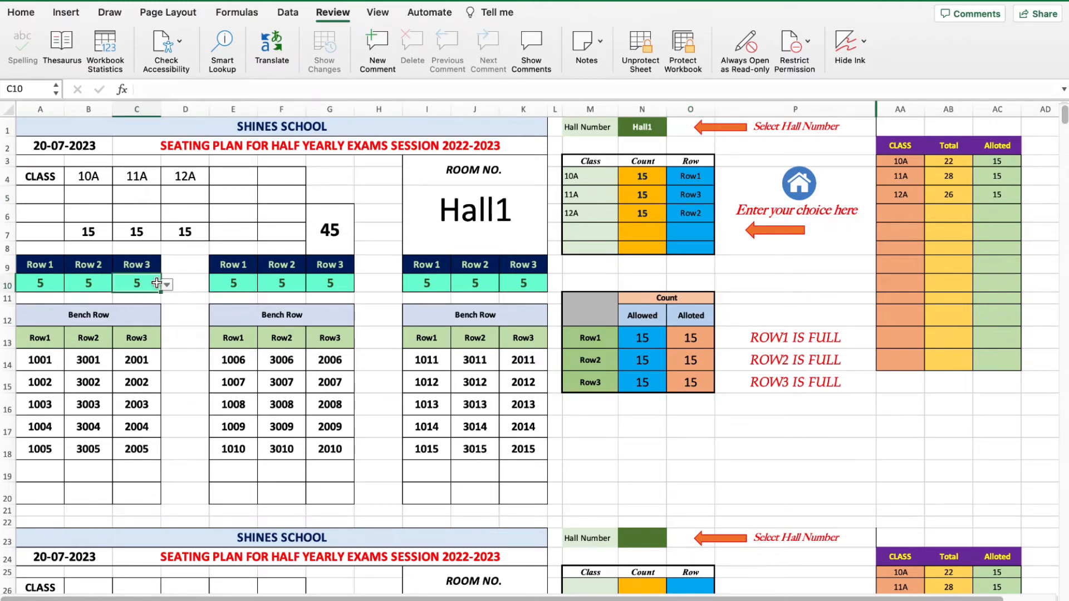
pyautogui.click(166, 284)
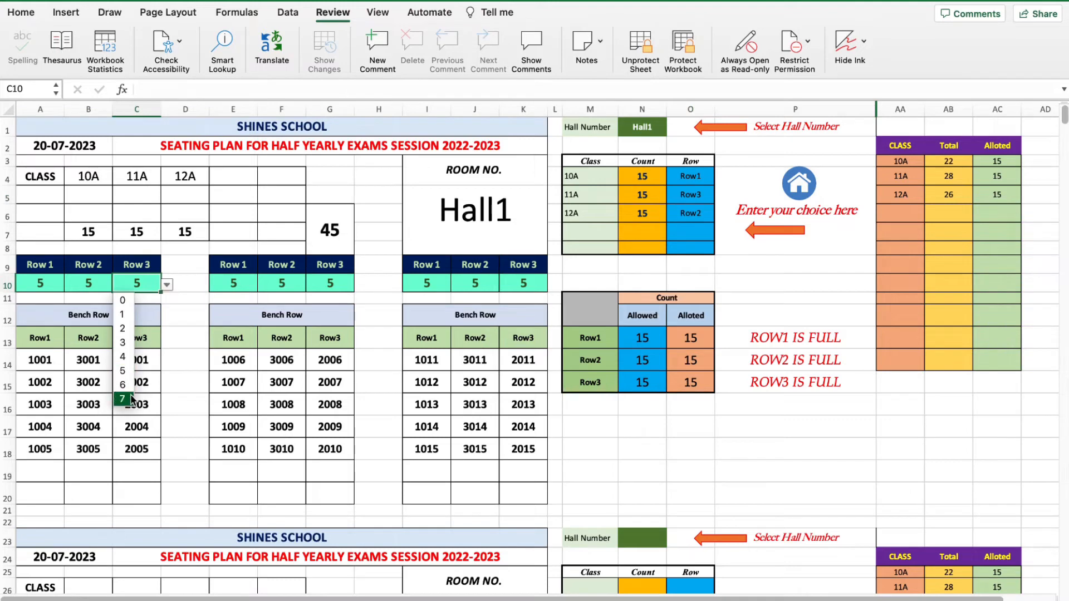
pyautogui.click(122, 398)
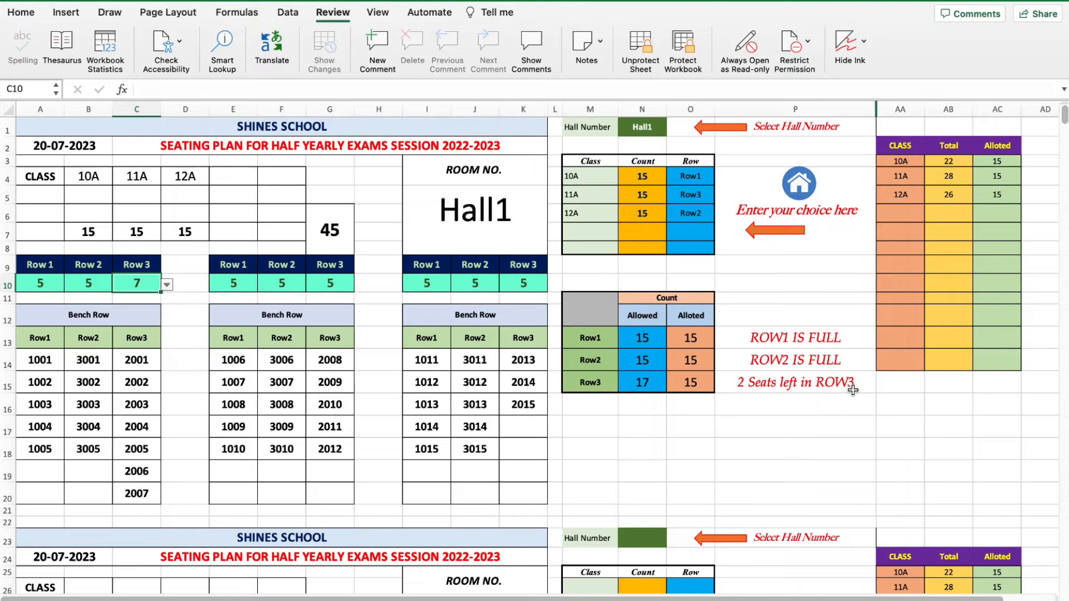
pyautogui.moveTo(670, 423)
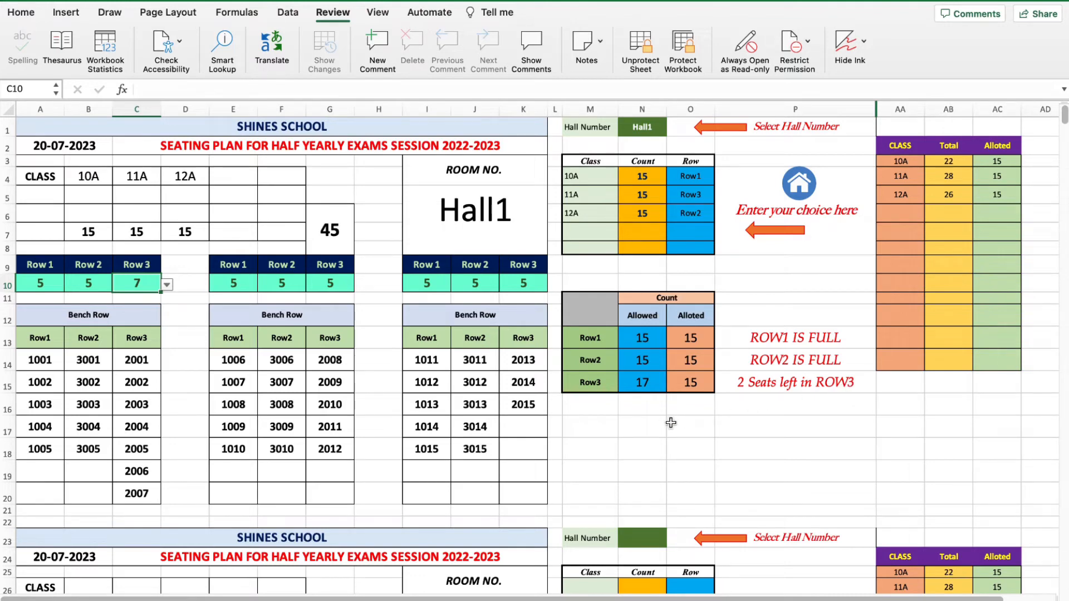
pyautogui.moveTo(164, 334)
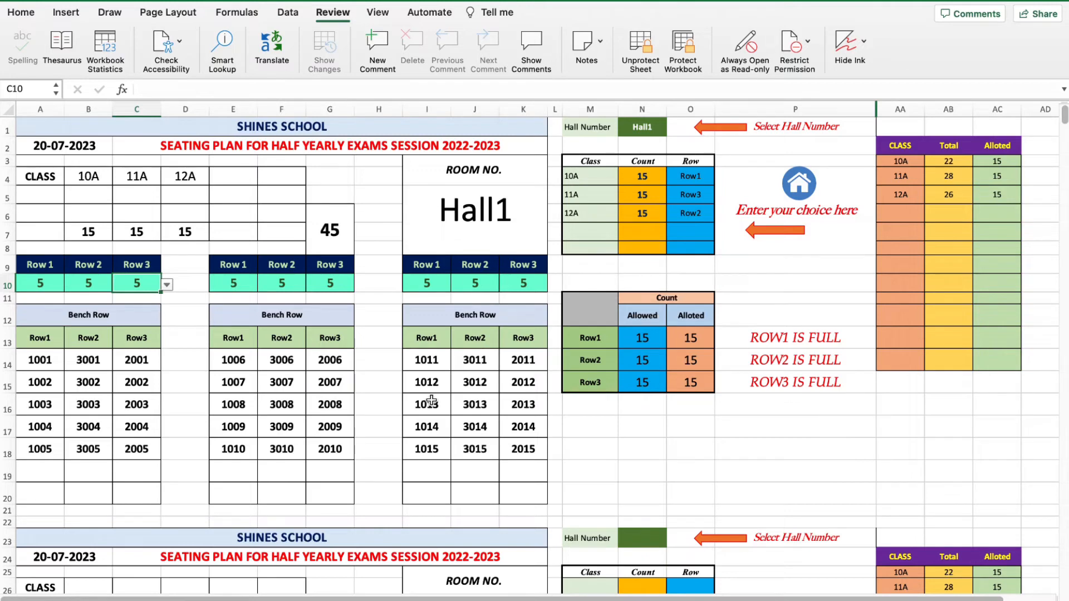
pyautogui.moveTo(407, 393)
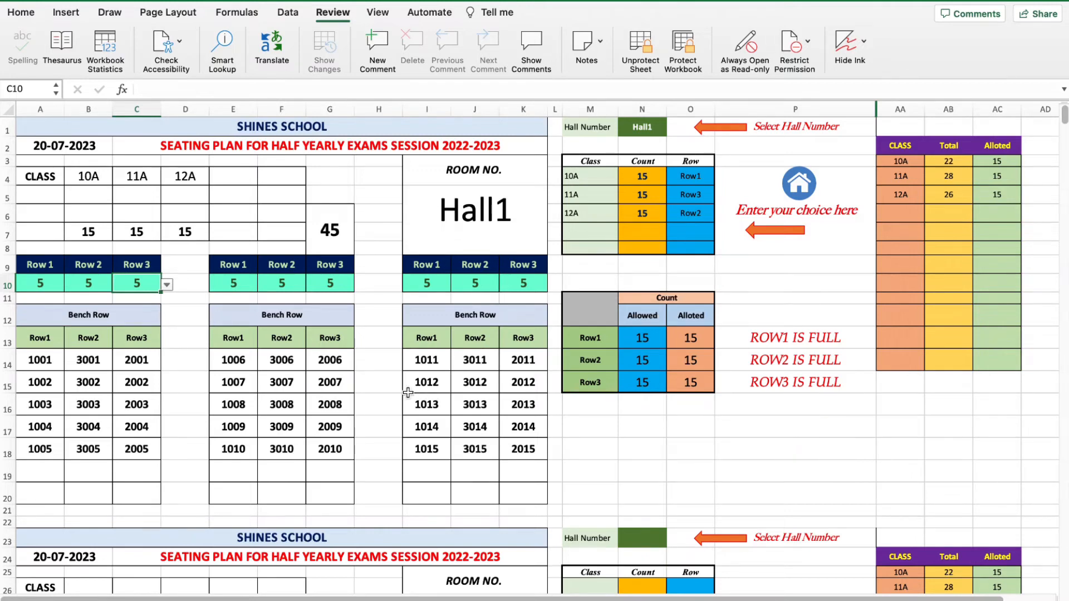
pyautogui.moveTo(393, 332)
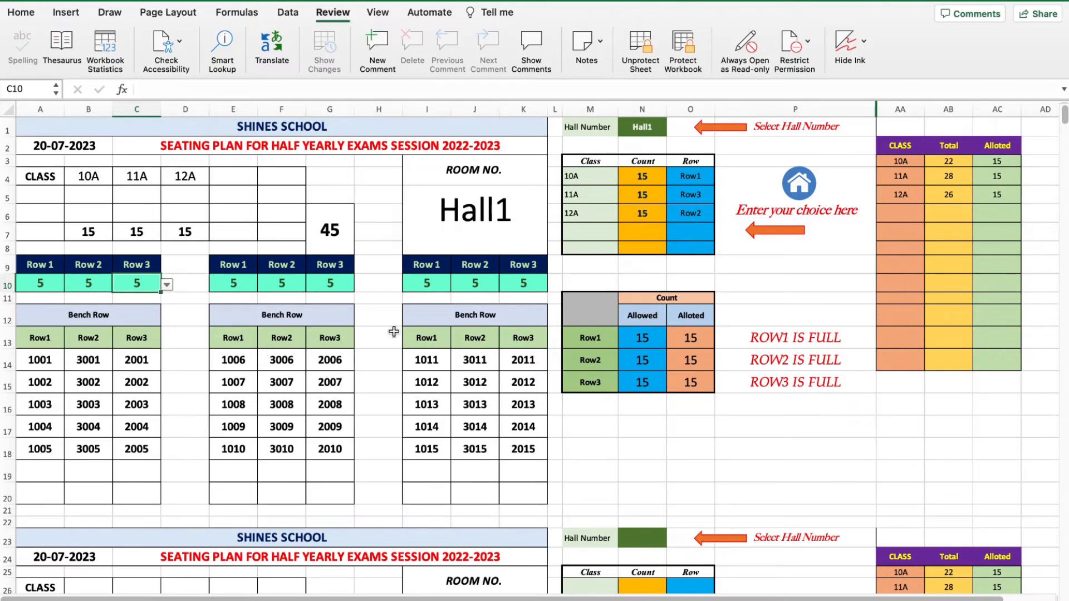
pyautogui.moveTo(708, 285)
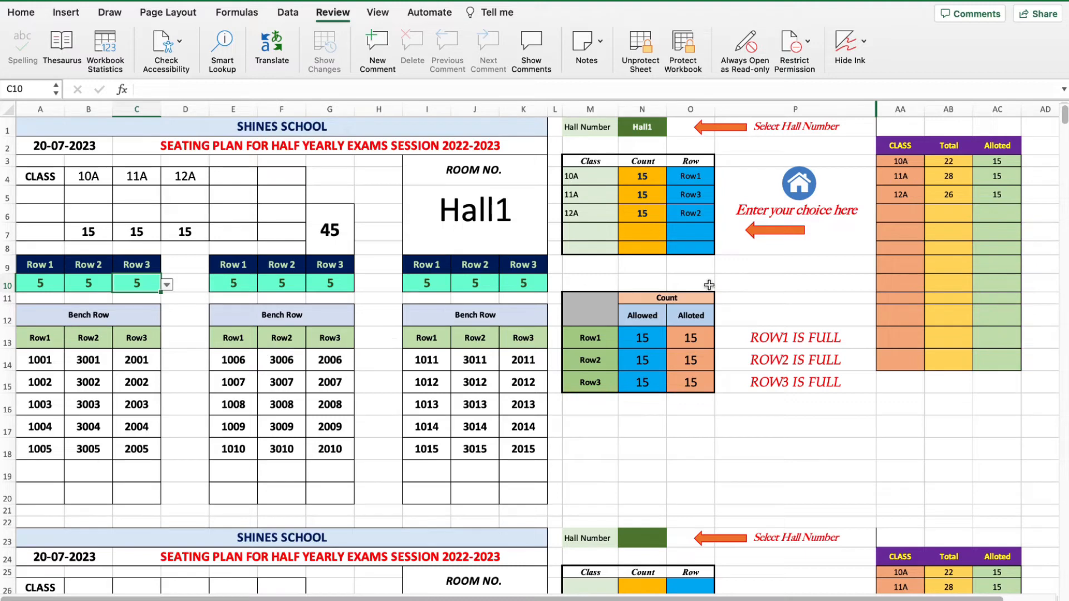
pyautogui.moveTo(955, 189)
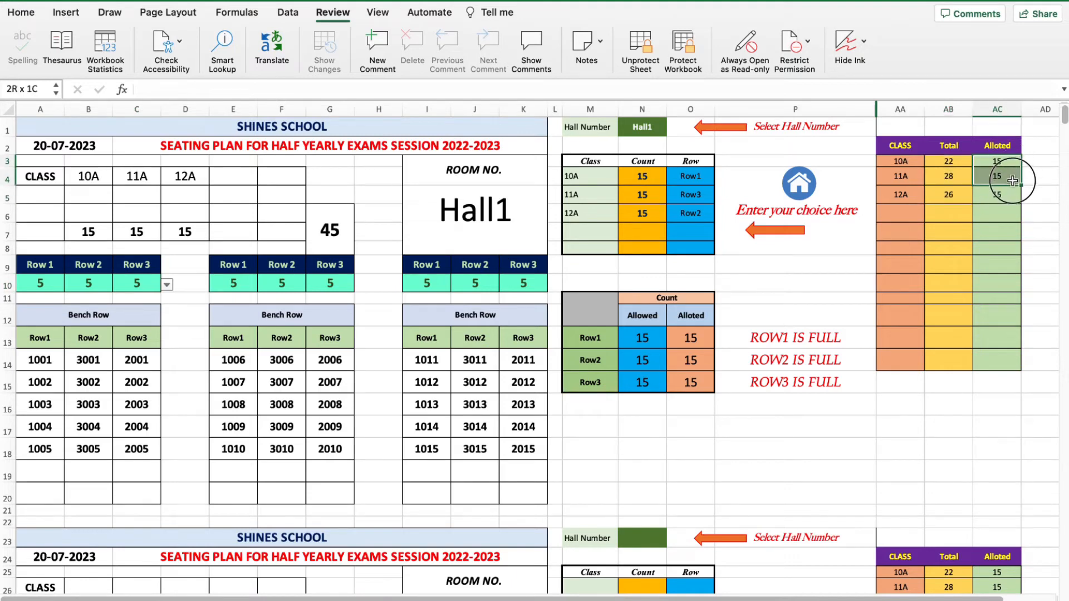
# Step: Check the allotted counts for 10A and 11A in AC3:AC4
pyautogui.click(997, 161)
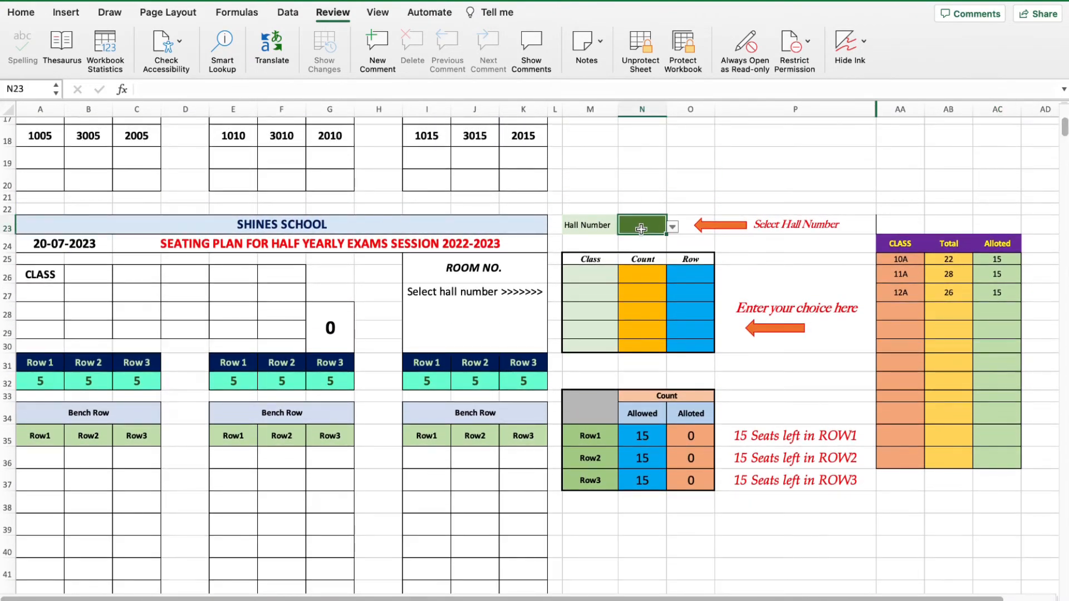
# Step: Assign Hall2 to the second plan and enter class 10A with count 7 for Row1
pyautogui.click(671, 225)
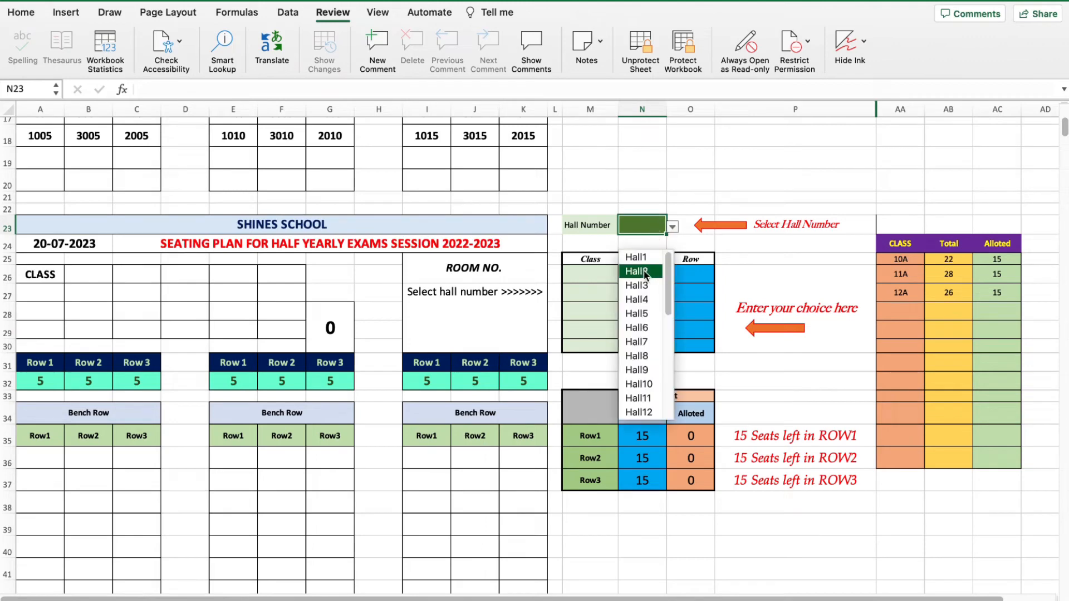
pyautogui.click(635, 271)
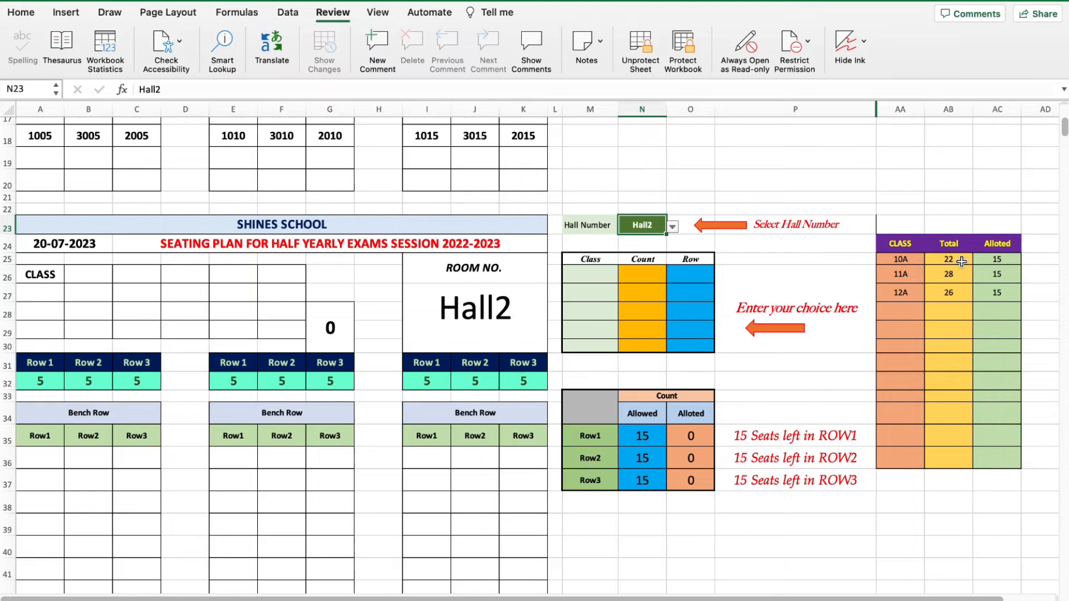
pyautogui.moveTo(953, 264)
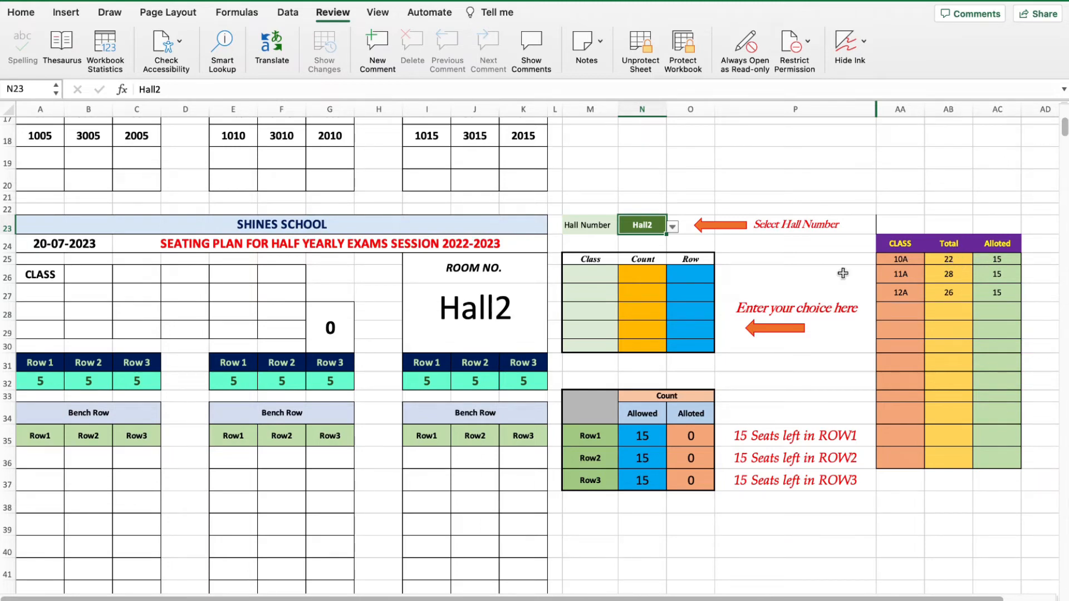
pyautogui.click(623, 275)
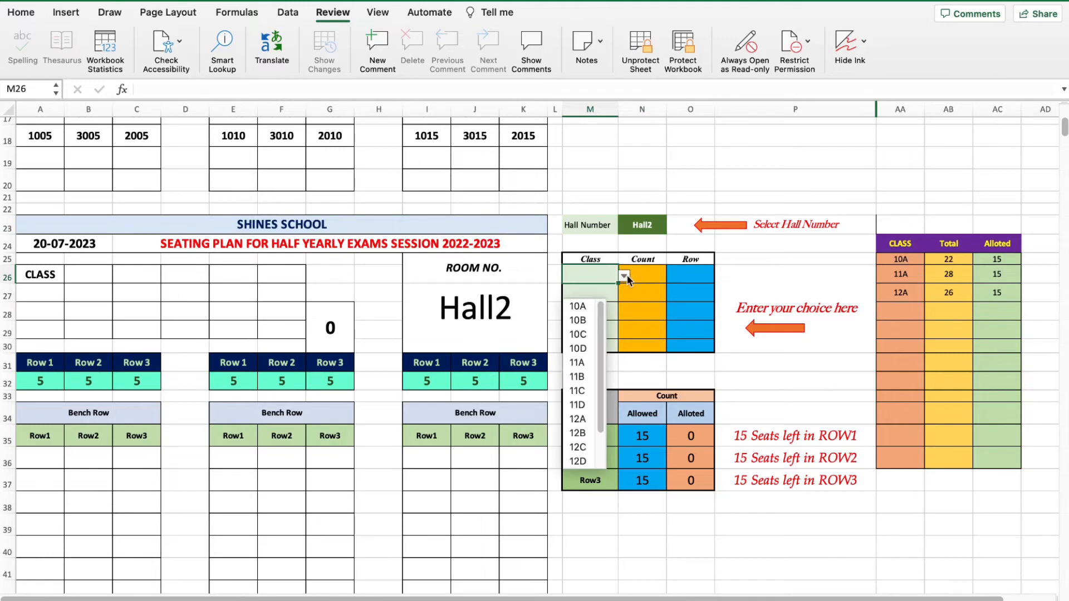
pyautogui.click(576, 306)
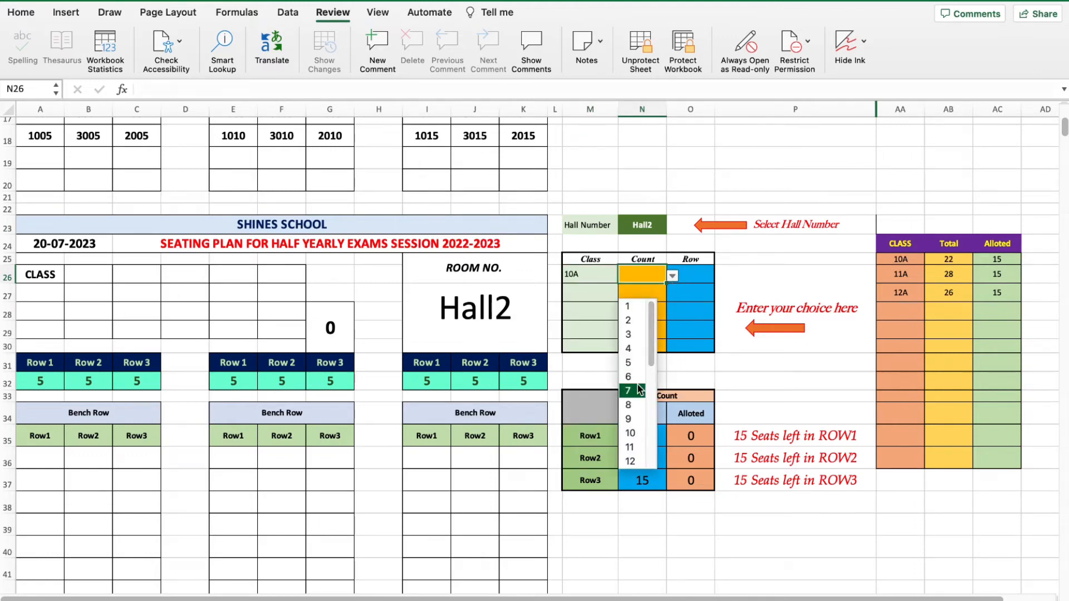
pyautogui.click(627, 390)
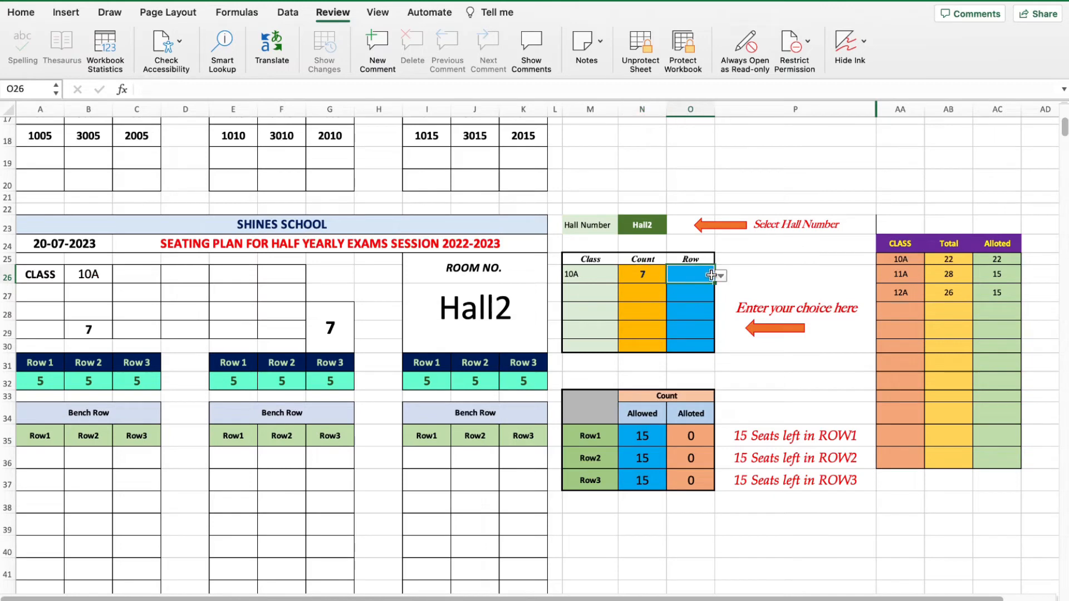
pyautogui.click(688, 274)
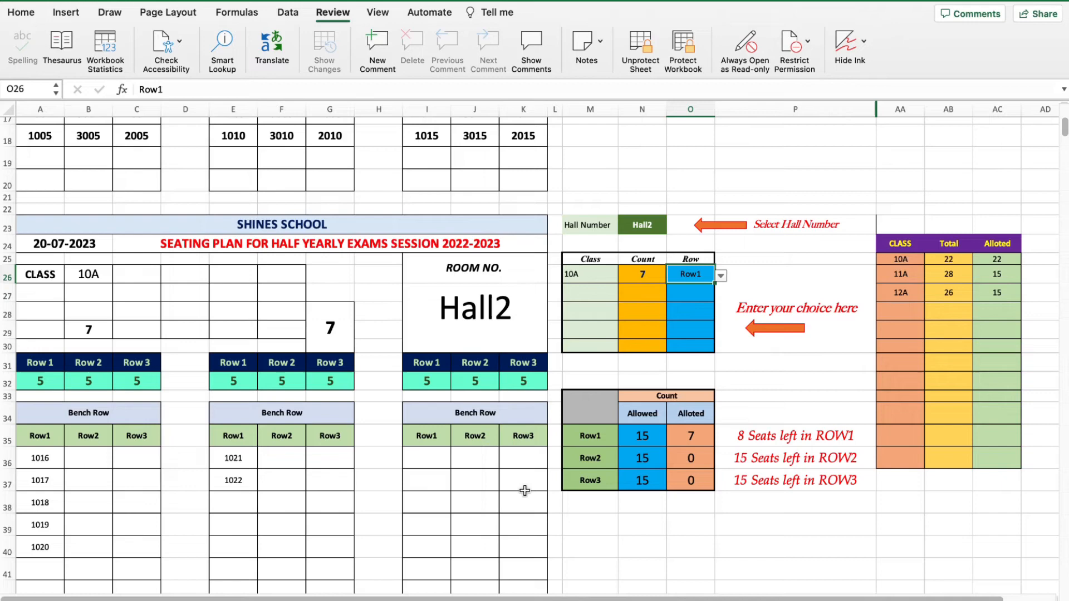
pyautogui.moveTo(125, 507)
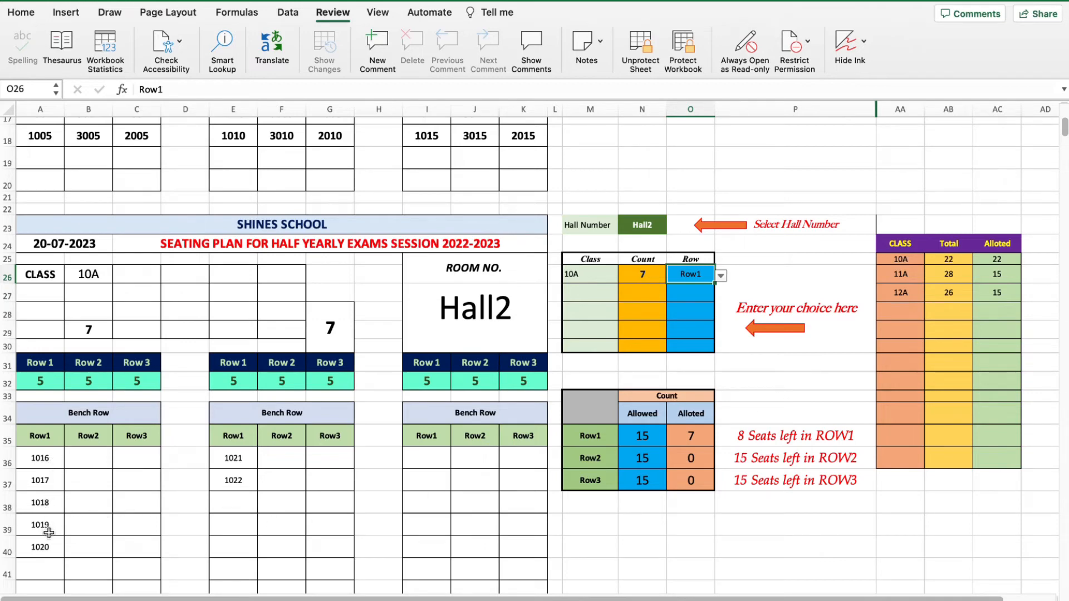
pyautogui.moveTo(45, 382)
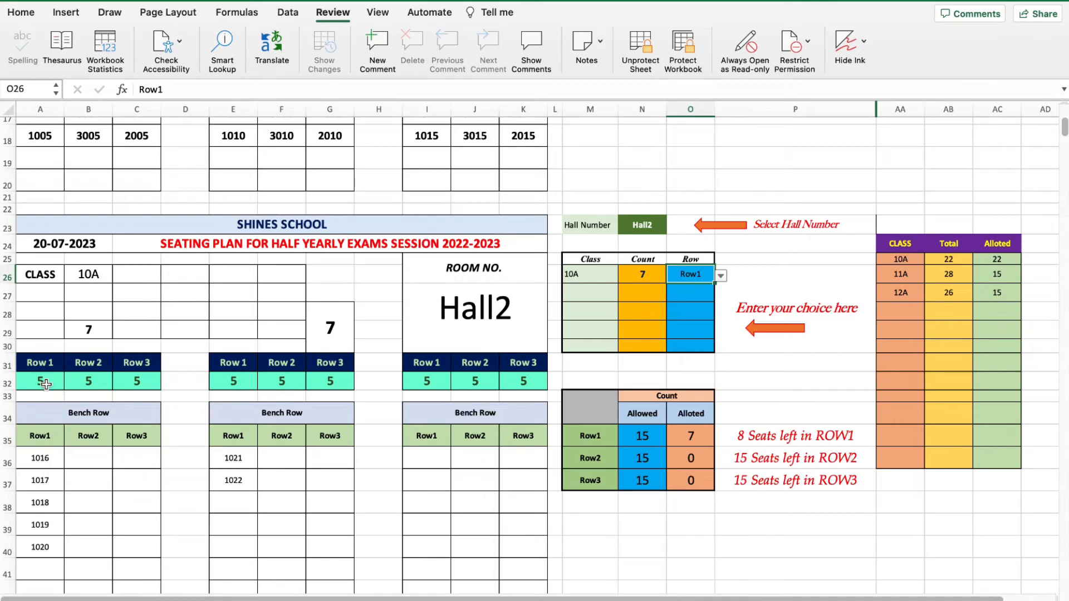
# Step: Change Hall2's first-block Row1 seat count to 3, then to 4 seats
pyautogui.click(70, 382)
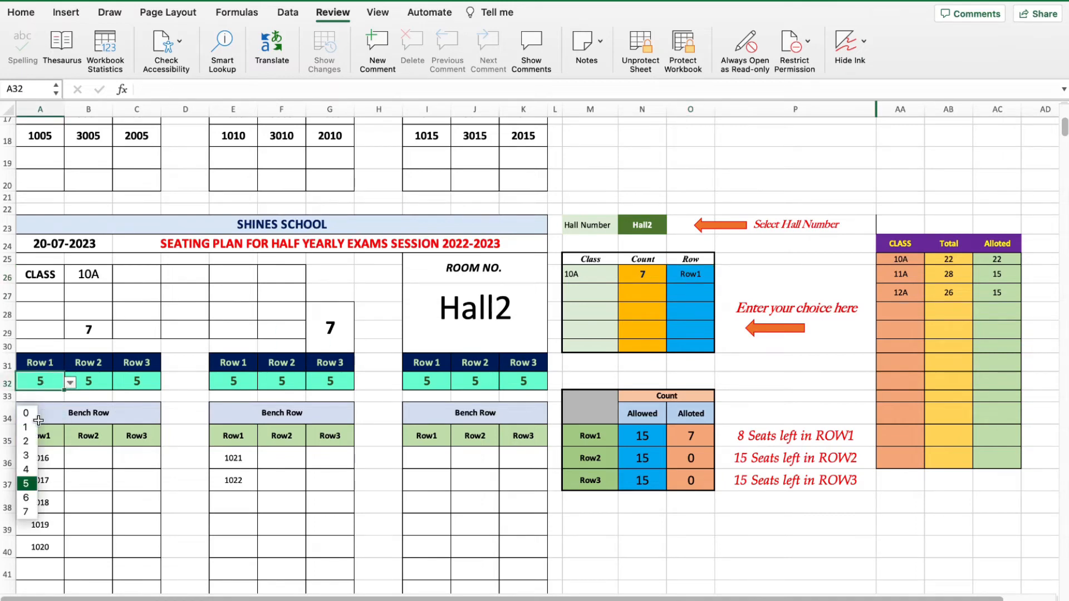
pyautogui.click(25, 441)
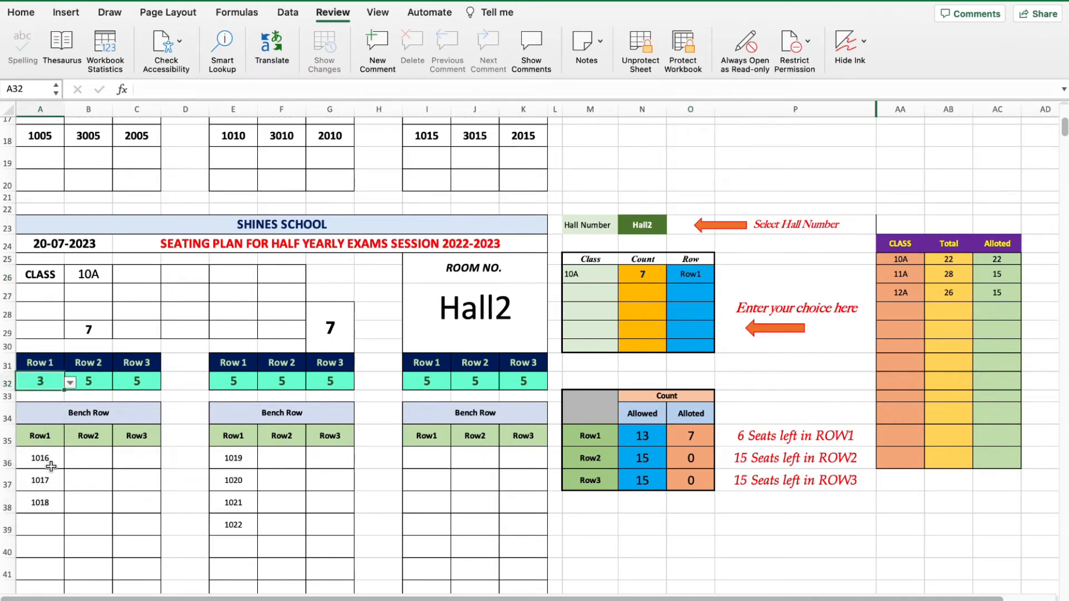
pyautogui.click(70, 382)
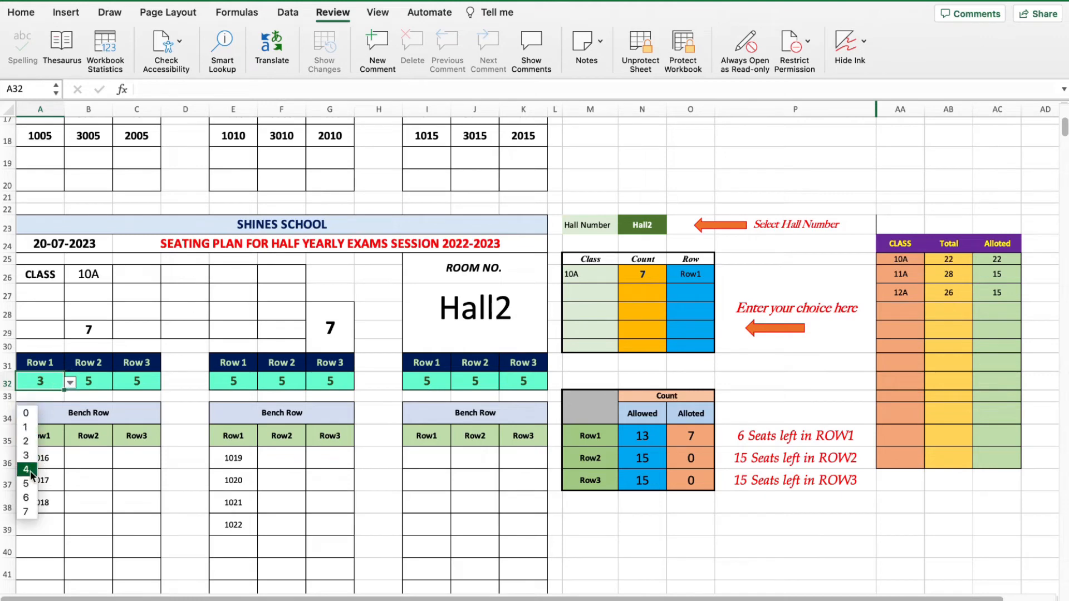
pyautogui.click(27, 470)
pyautogui.write('11A')
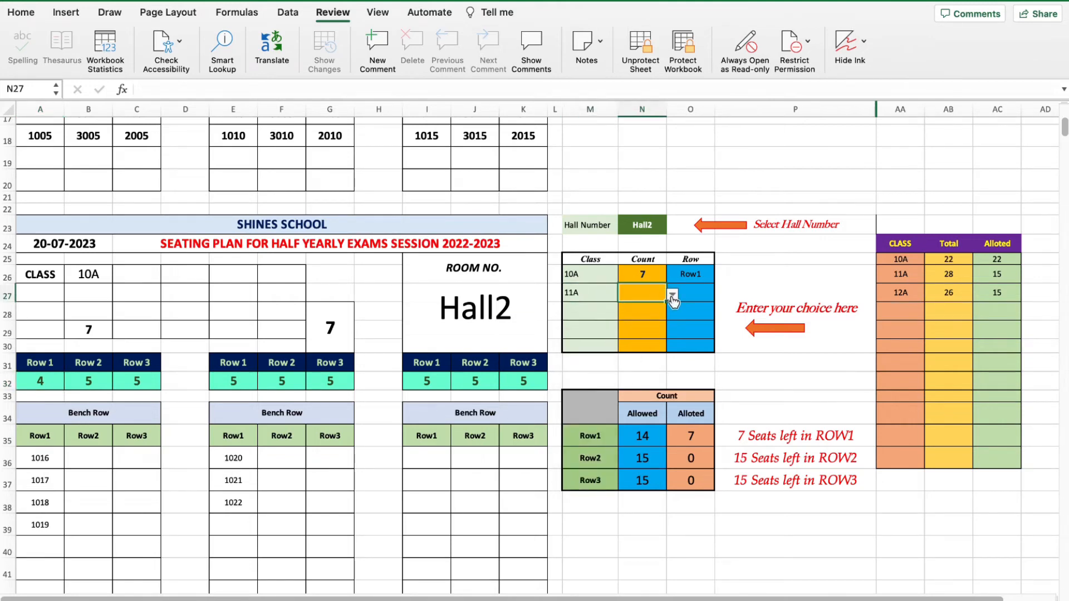
# Step: Set 11A's count to 13 and add class 12A with a count of 11 in Hall2
pyautogui.click(672, 294)
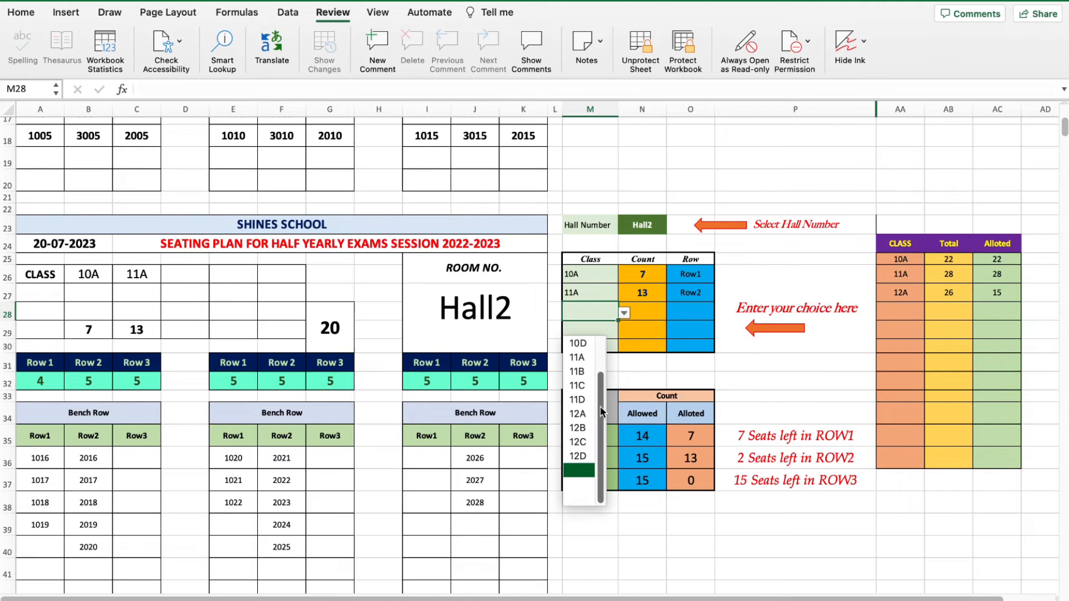
pyautogui.click(576, 413)
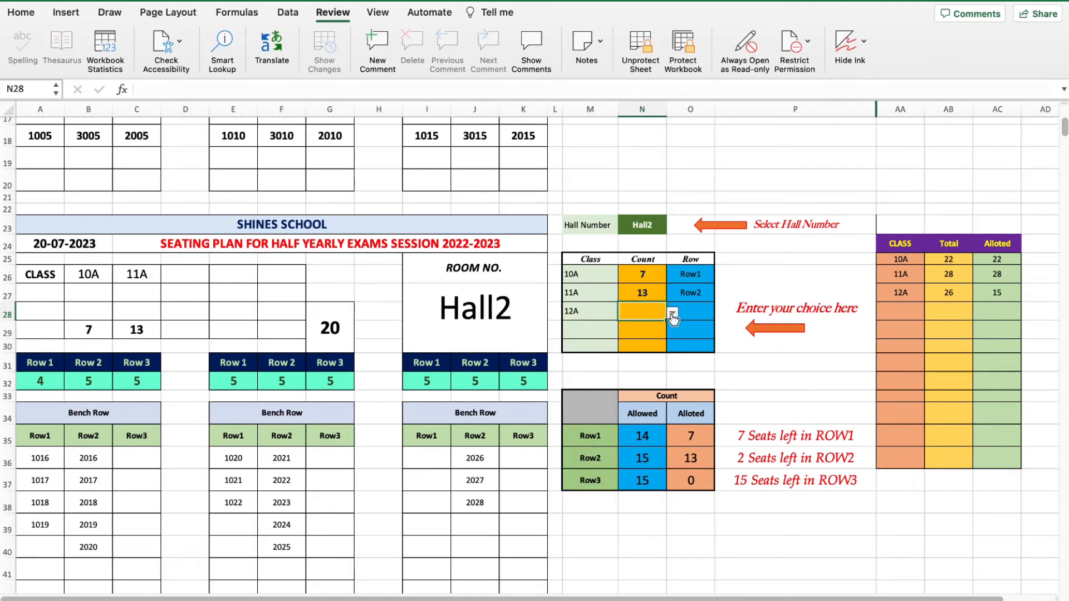
pyautogui.click(672, 313)
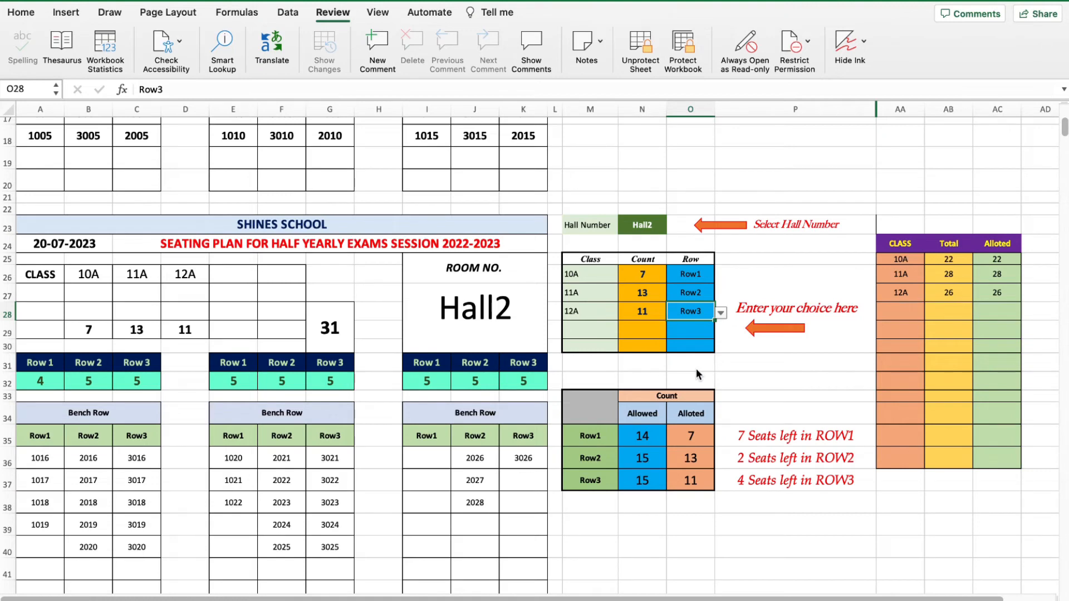
pyautogui.moveTo(367, 498)
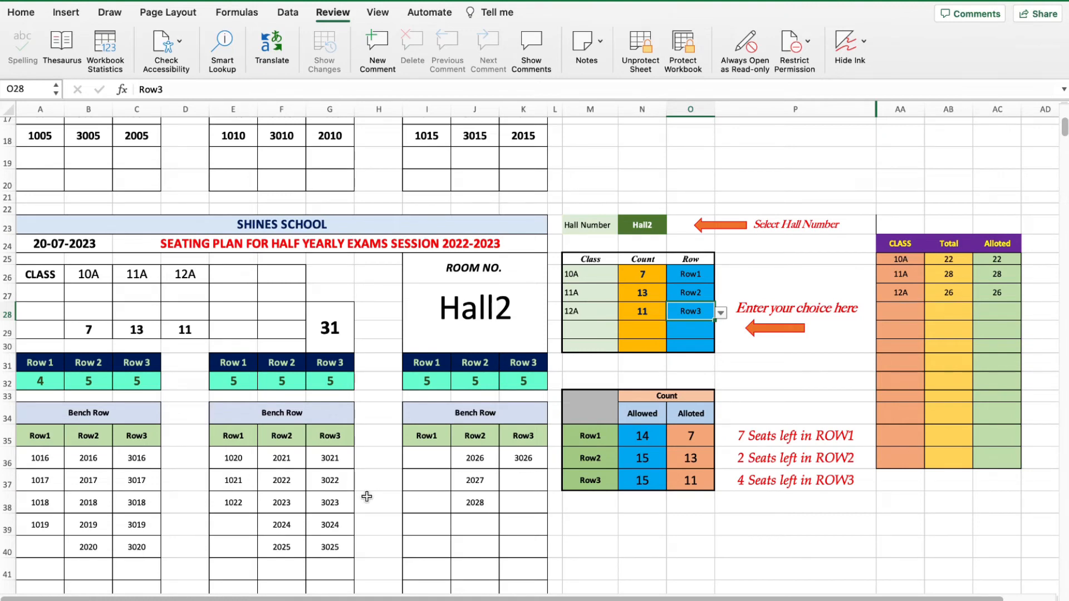
pyautogui.moveTo(261, 540)
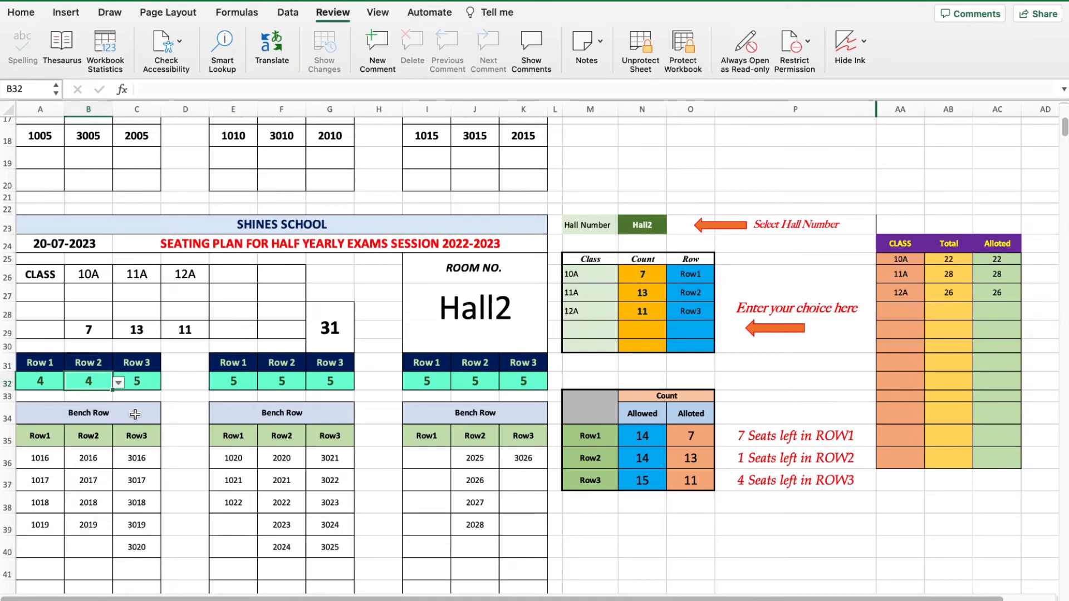
# Step: Set Hall2 first-block Row3 (C32) and second-block Row2 and Row3 (F32, G32) to 4 seats
pyautogui.click(166, 382)
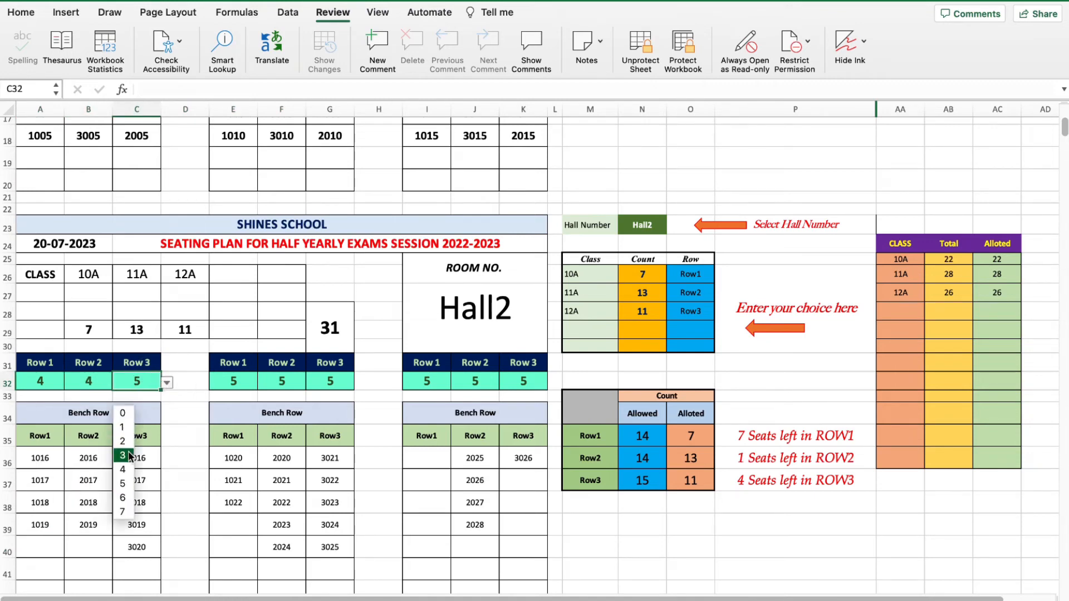
pyautogui.click(121, 470)
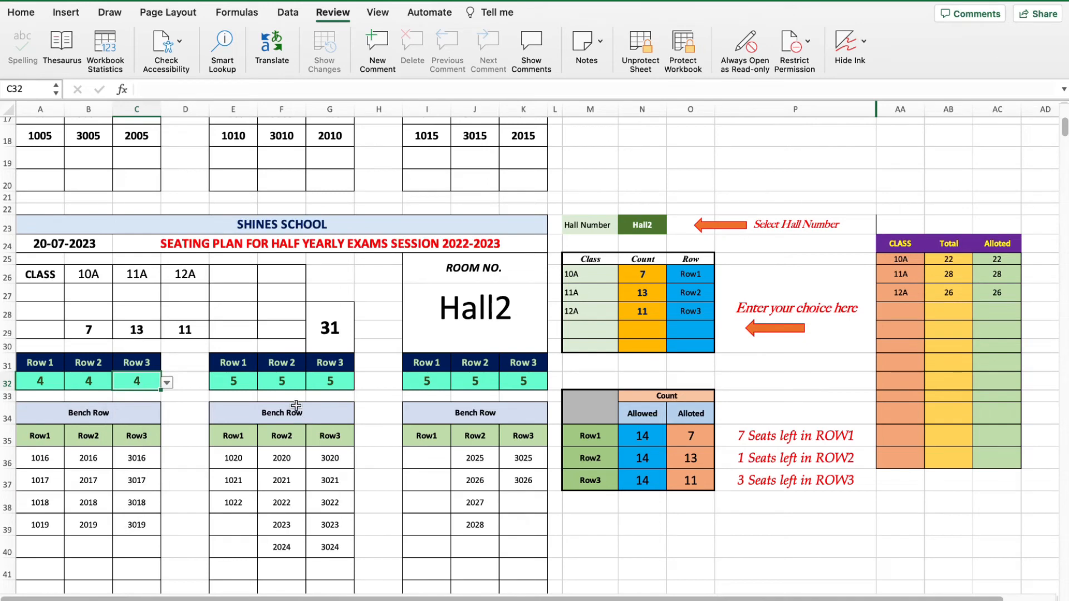
pyautogui.click(310, 382)
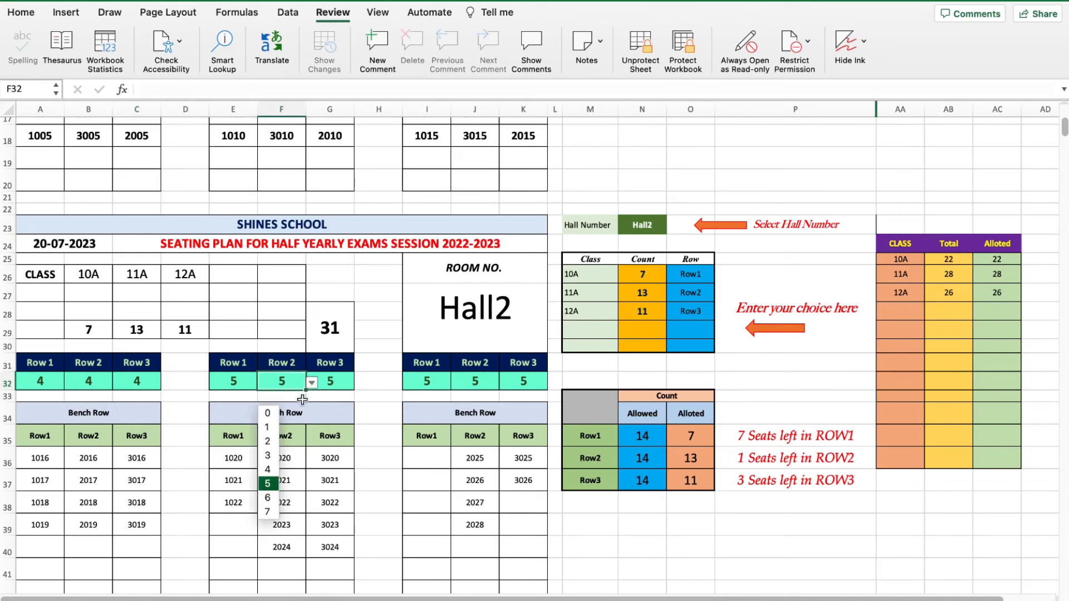
pyautogui.click(267, 468)
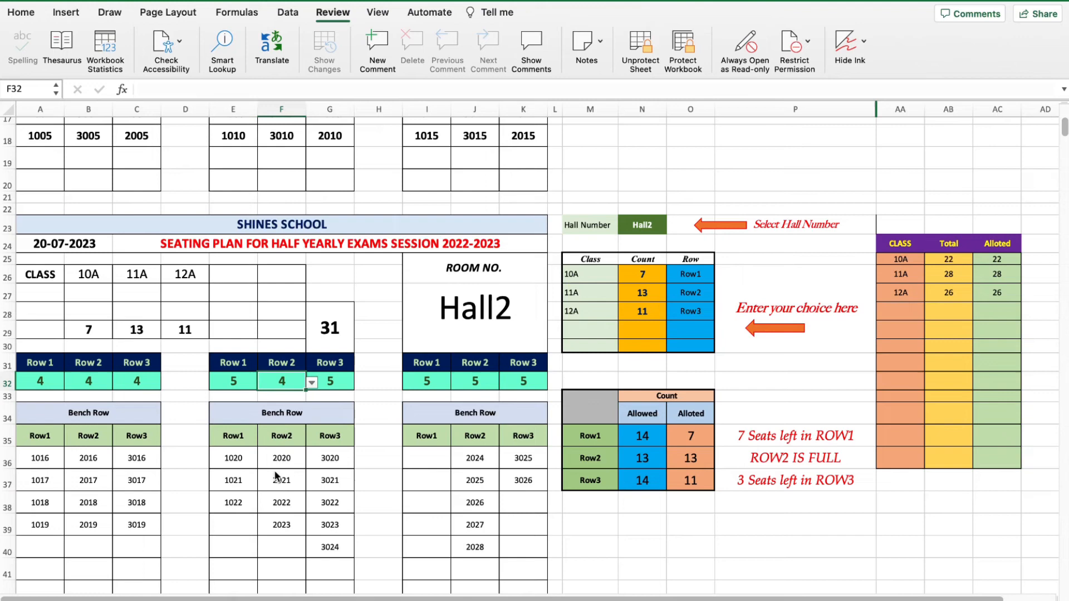
pyautogui.click(329, 382)
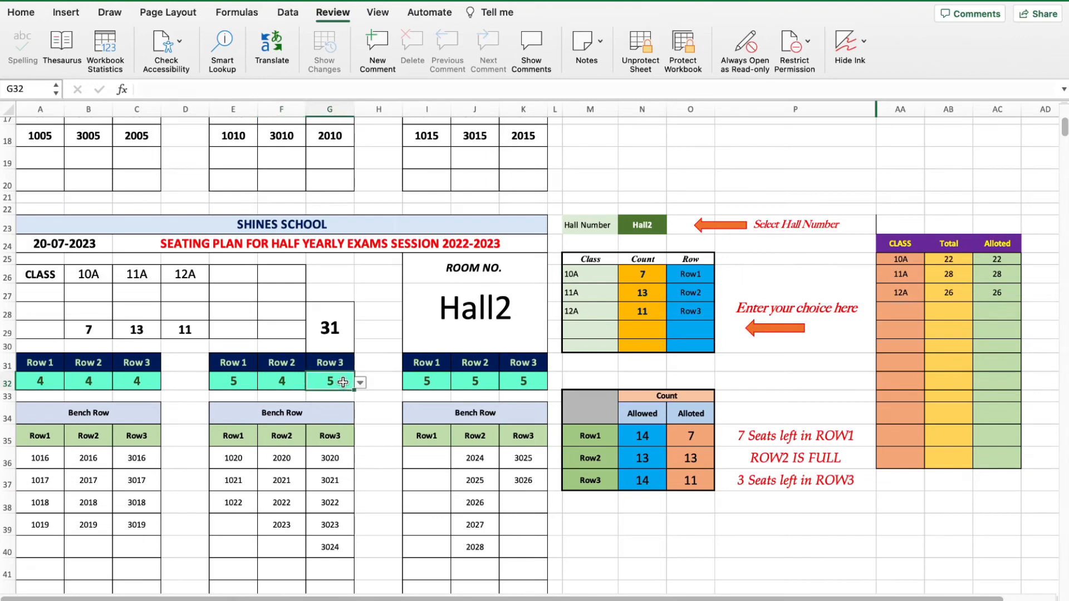
pyautogui.write('4')
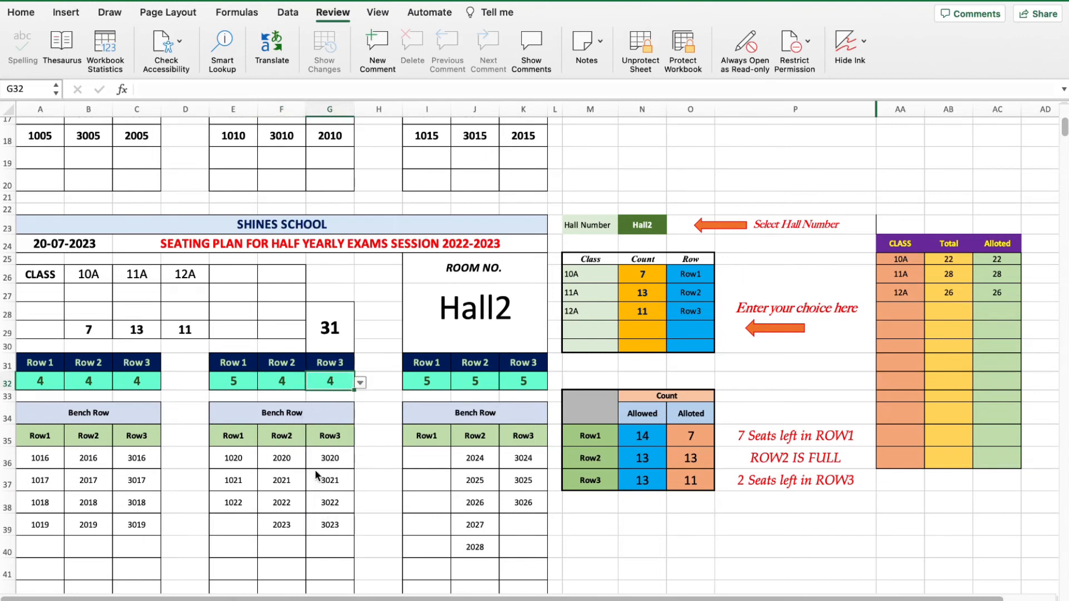
pyautogui.click(689, 546)
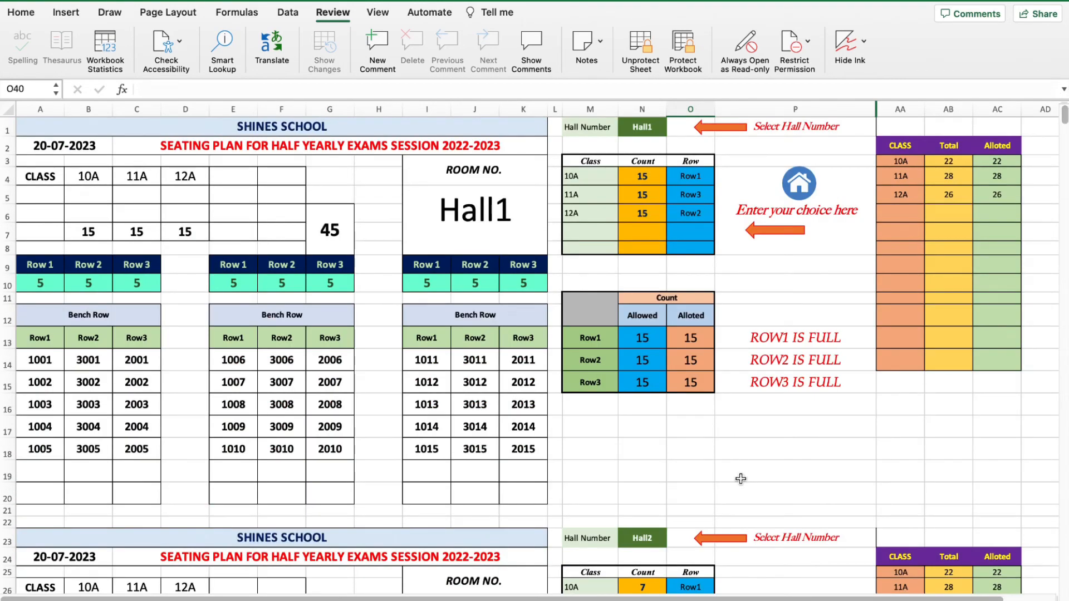
pyautogui.moveTo(742, 484)
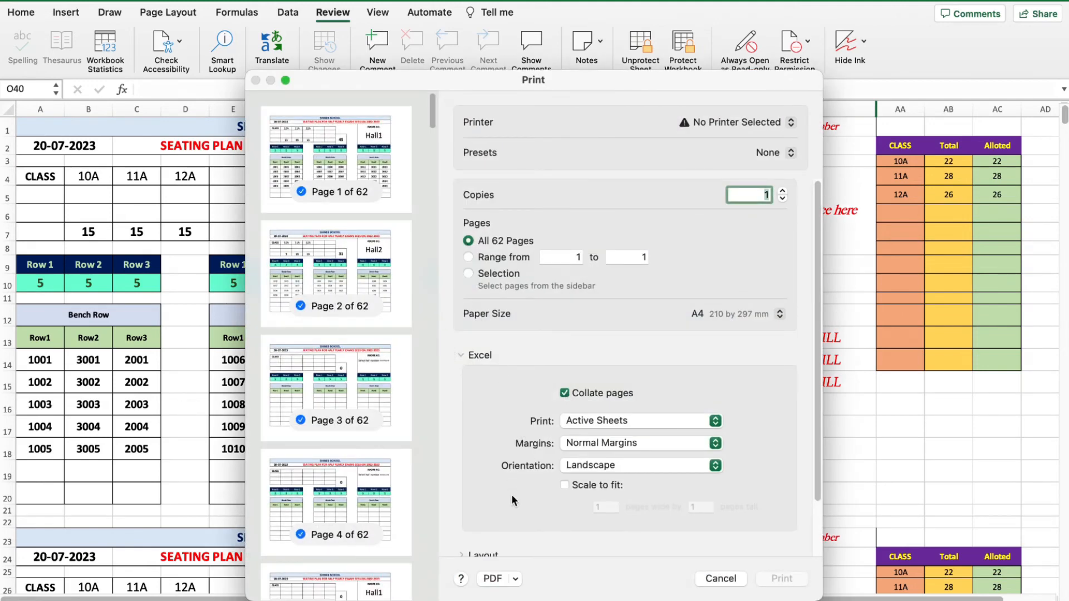
# Step: Choose Open in Preview from the Print dialog's PDF menu
pyautogui.click(495, 579)
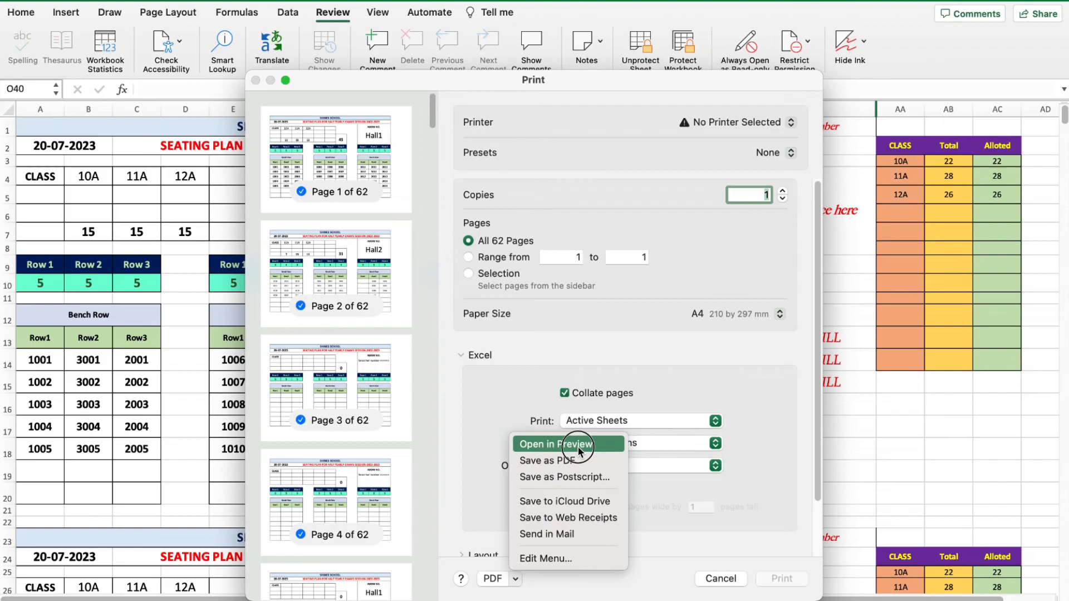
pyautogui.click(568, 443)
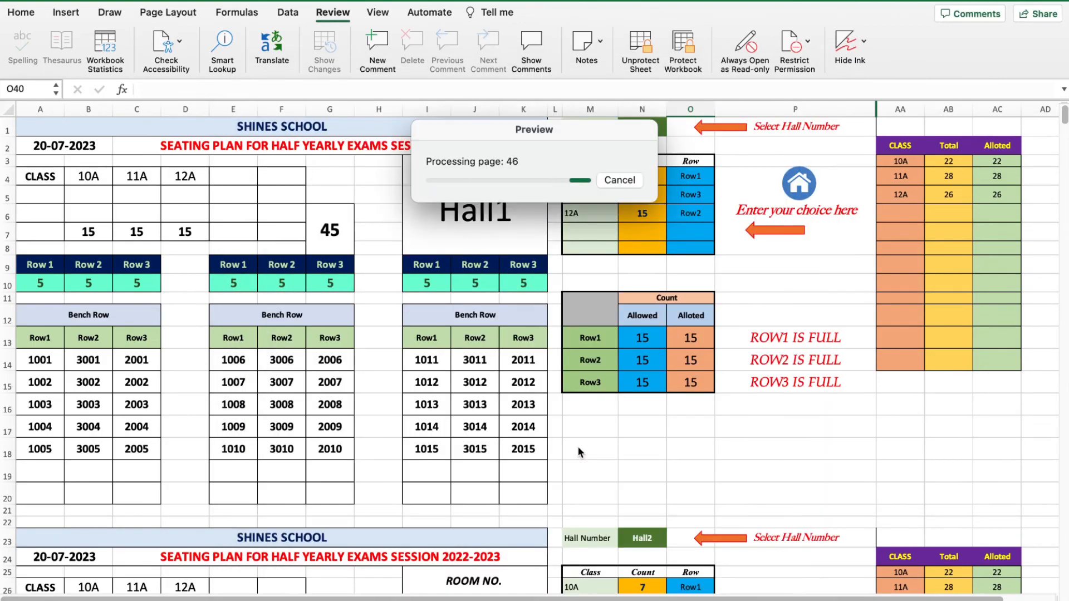